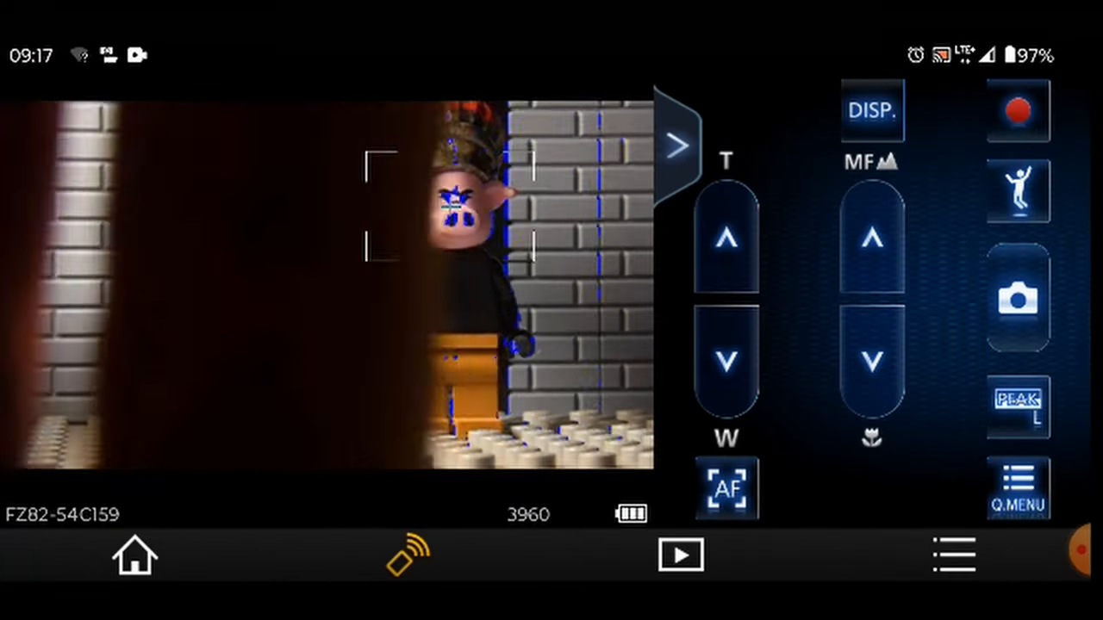
- Via Q.MENU Recording Settings, choose Stop Motion Animation and begin a New sequence
{"action": "left_click", "coordinate": [1017, 489]}
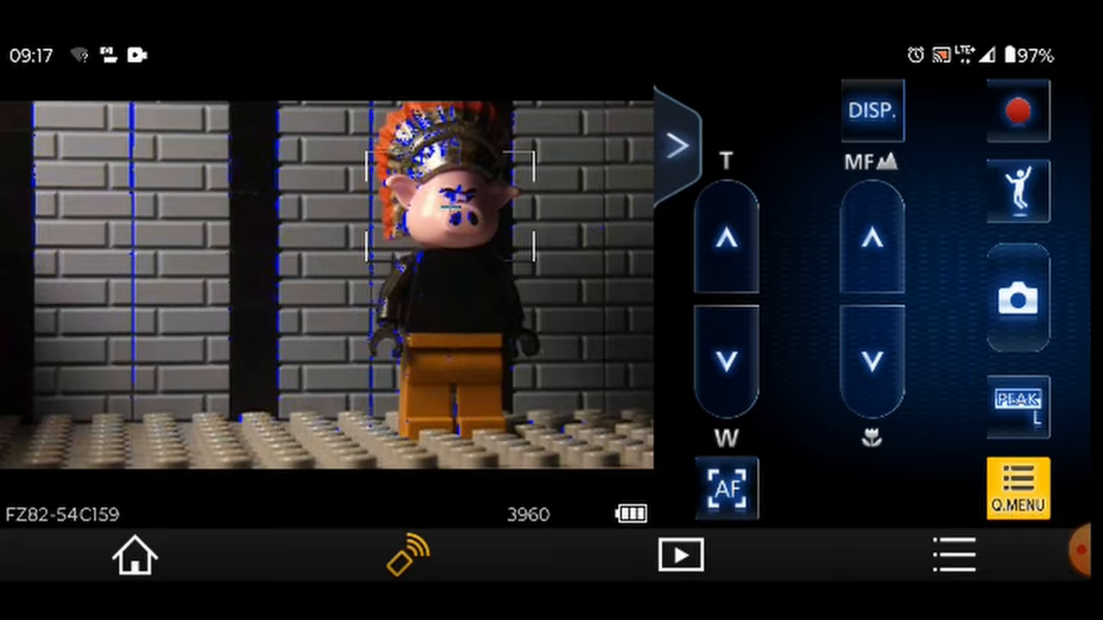
{"action": "left_click", "coordinate": [1019, 484]}
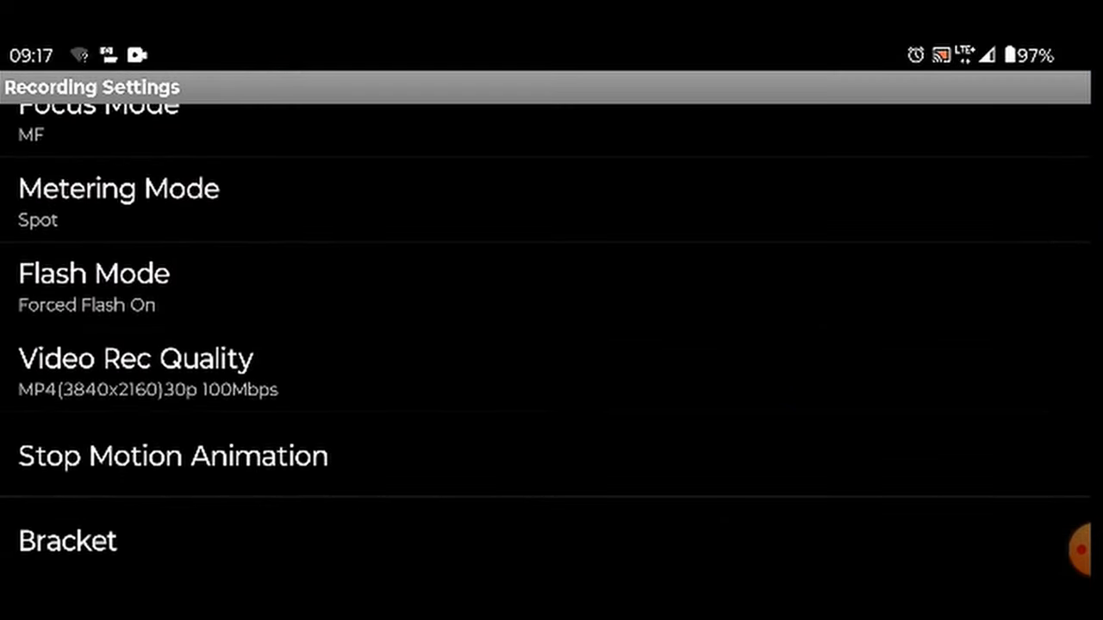
{"action": "left_click", "coordinate": [176, 457]}
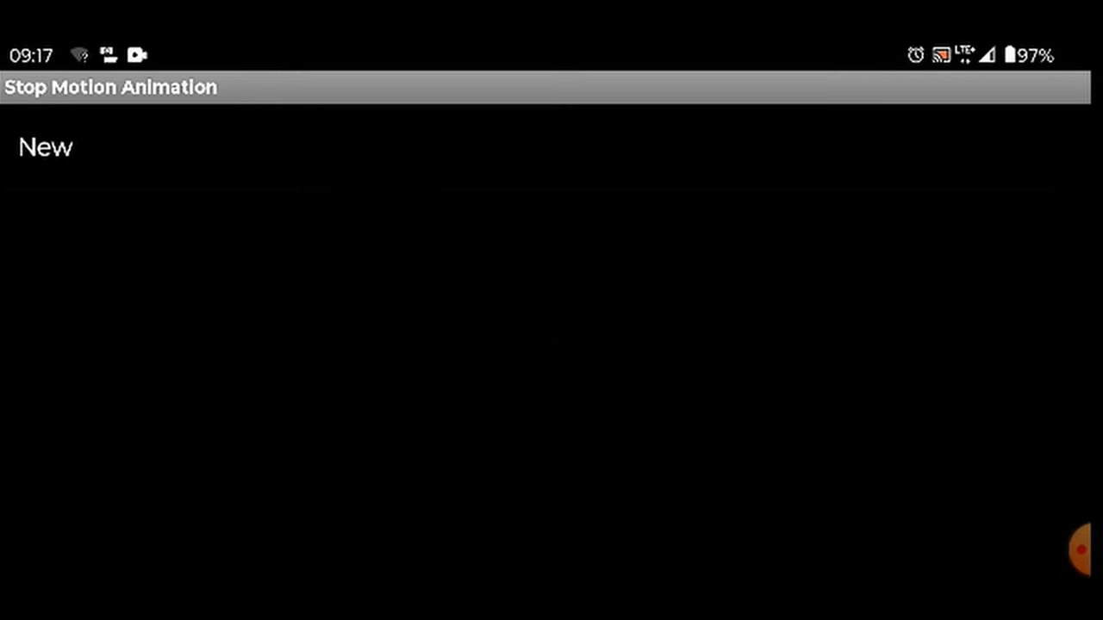
{"action": "left_click", "coordinate": [45, 147]}
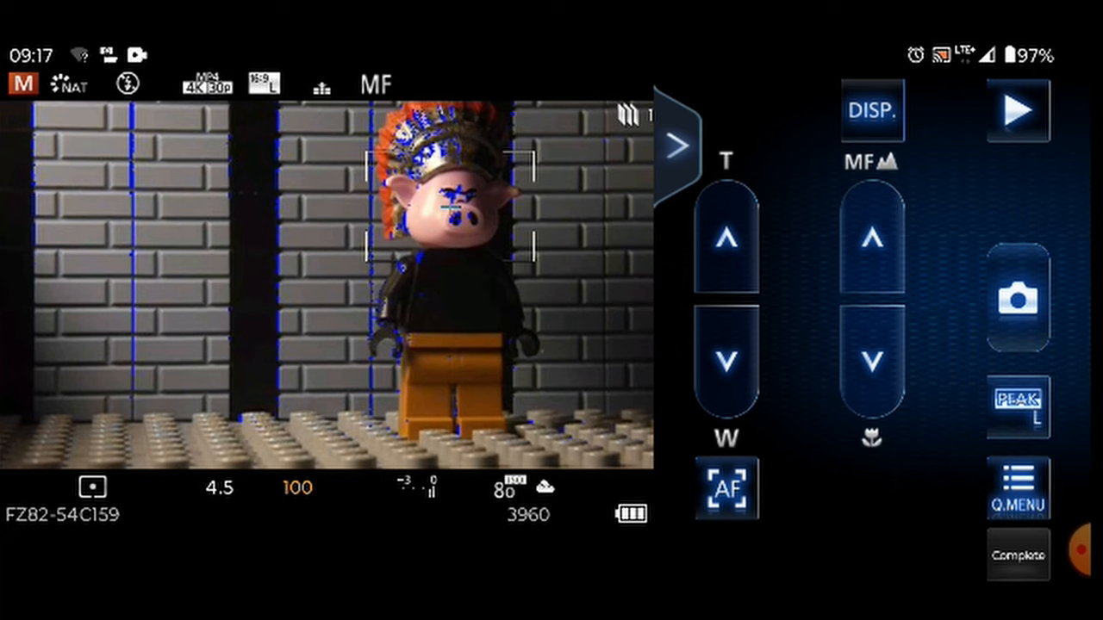
- Shoot frames of the pig turning sideways, ending with the fireball raised
{"action": "left_click", "coordinate": [872, 110]}
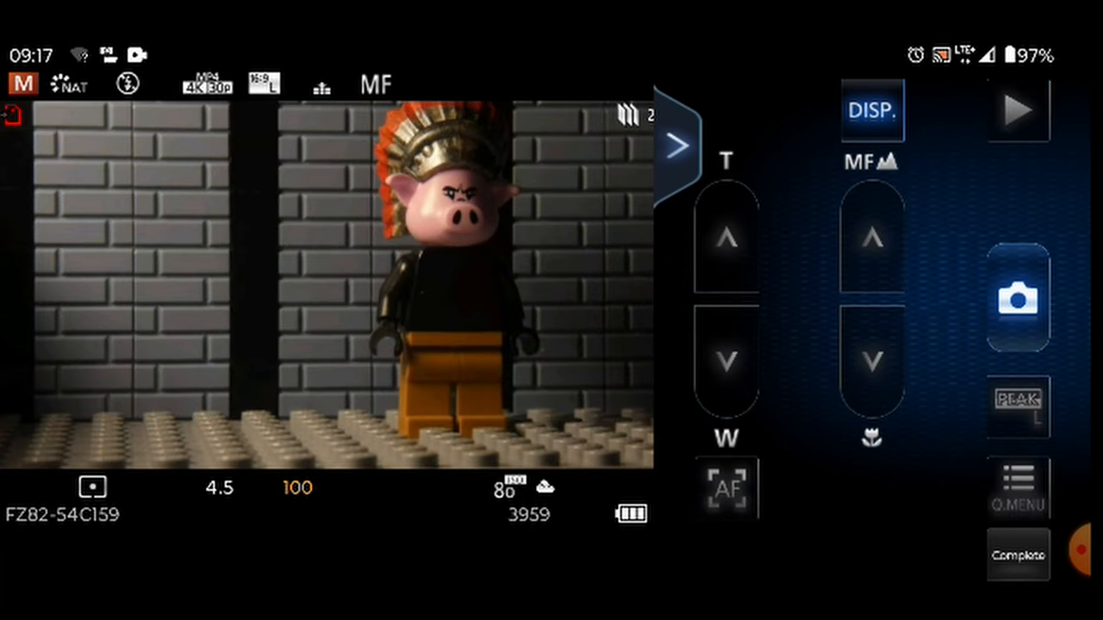
{"action": "left_click", "coordinate": [1019, 296]}
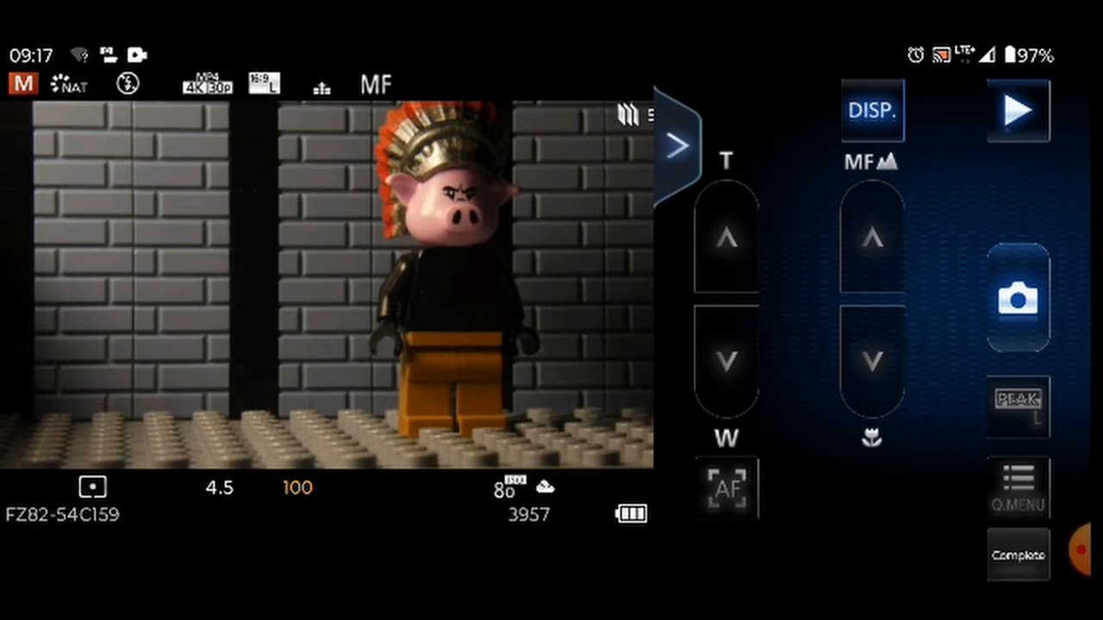
{"action": "left_click", "coordinate": [726, 489]}
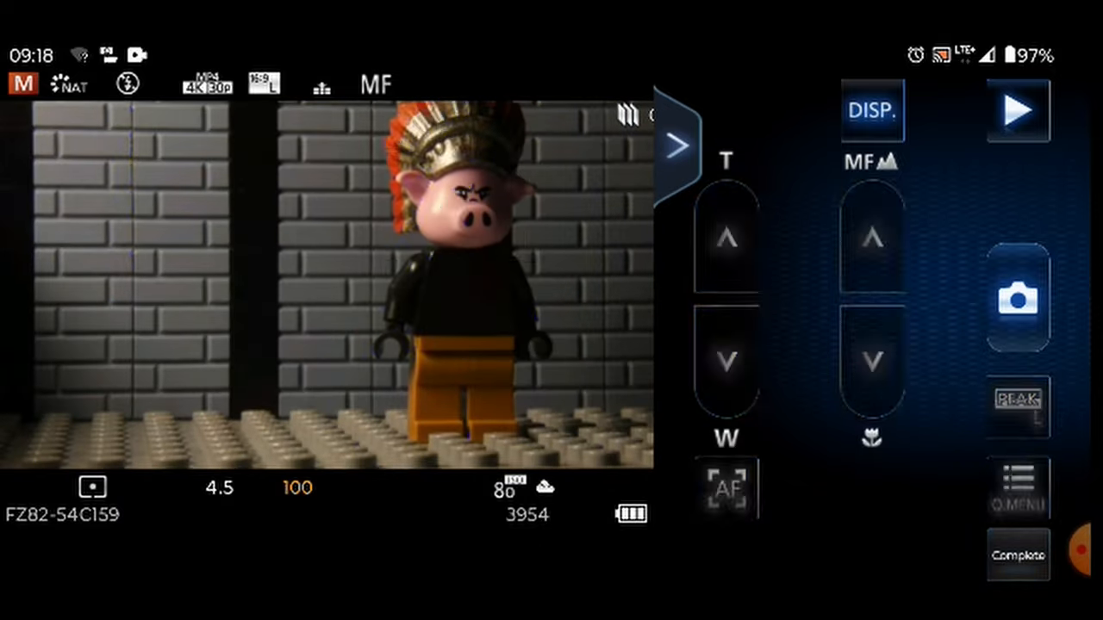
{"action": "left_click", "coordinate": [724, 491]}
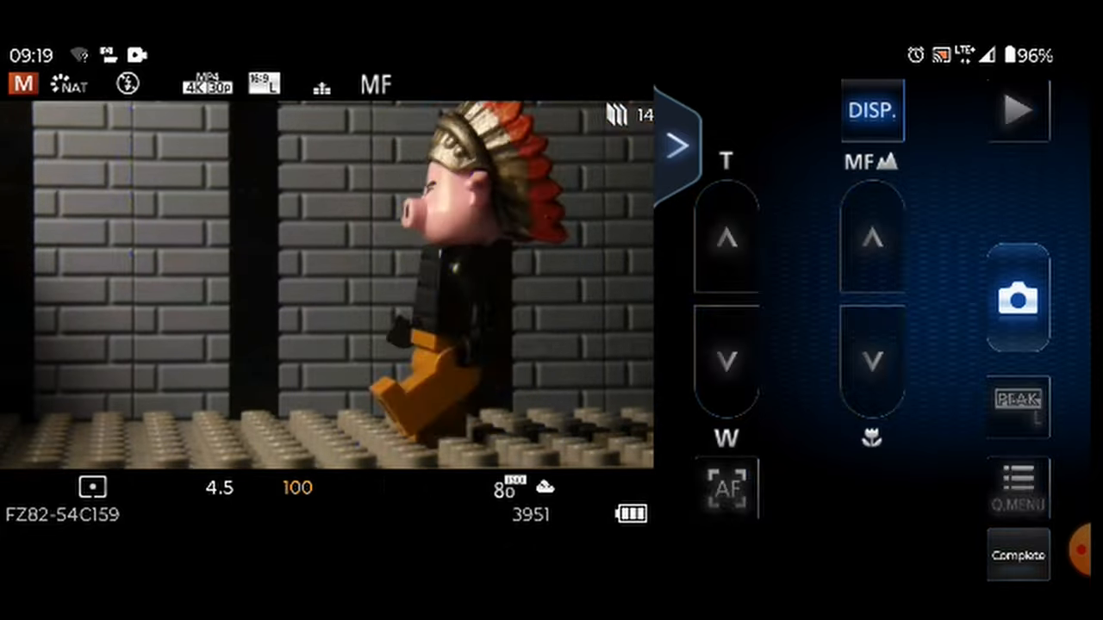
{"action": "left_click", "coordinate": [727, 490]}
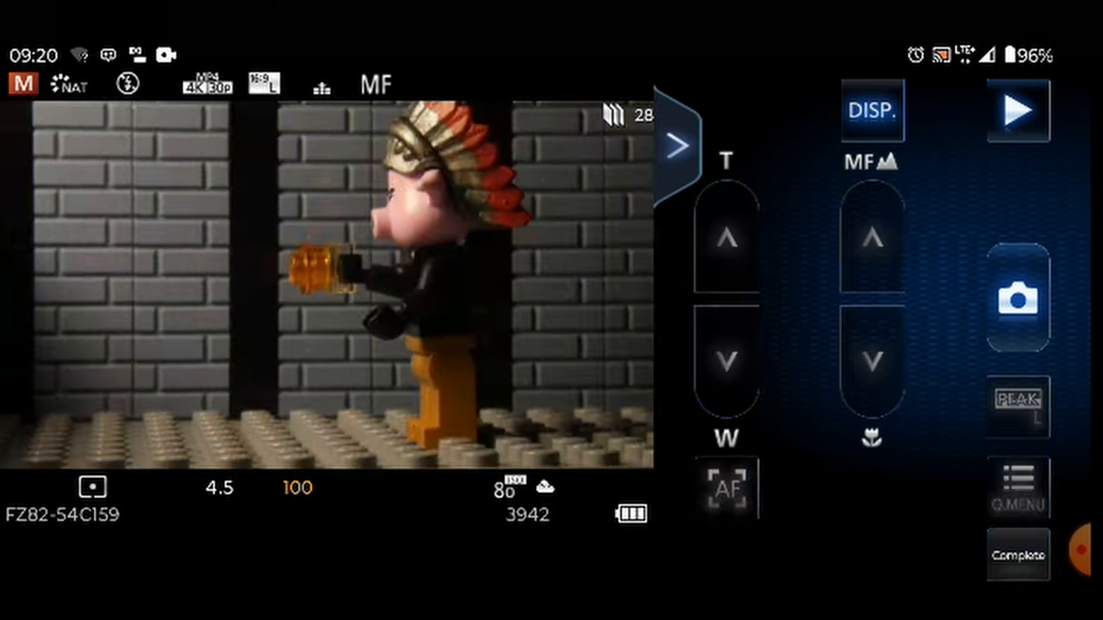
{"action": "left_click", "coordinate": [729, 490]}
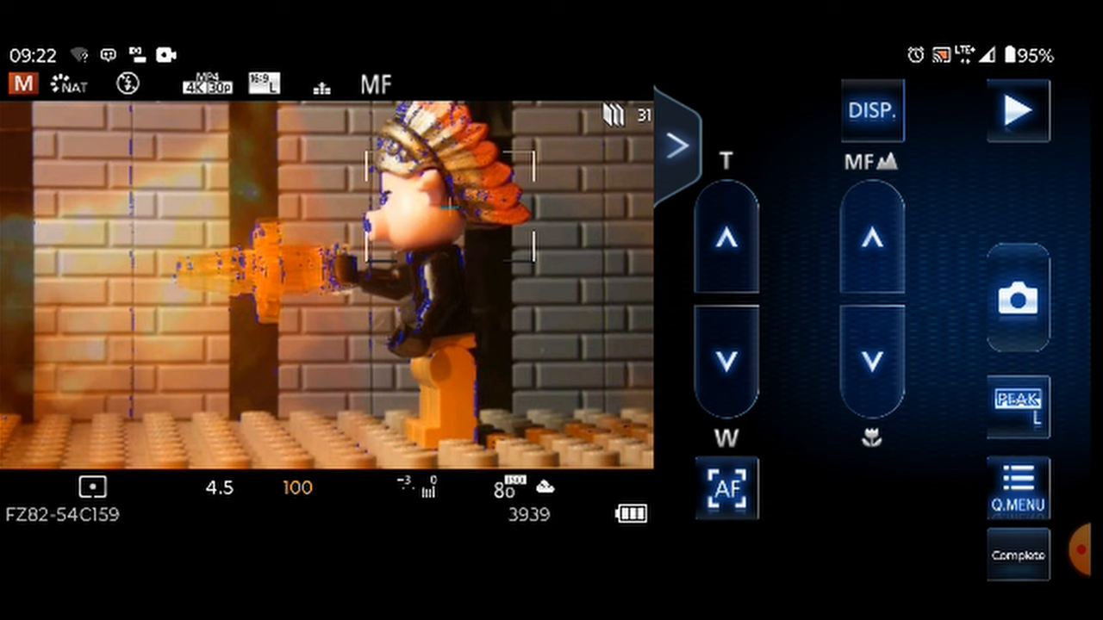
- Shoot the glowing fireball frame, then frames of the pig standing without it
{"action": "left_click", "coordinate": [875, 110]}
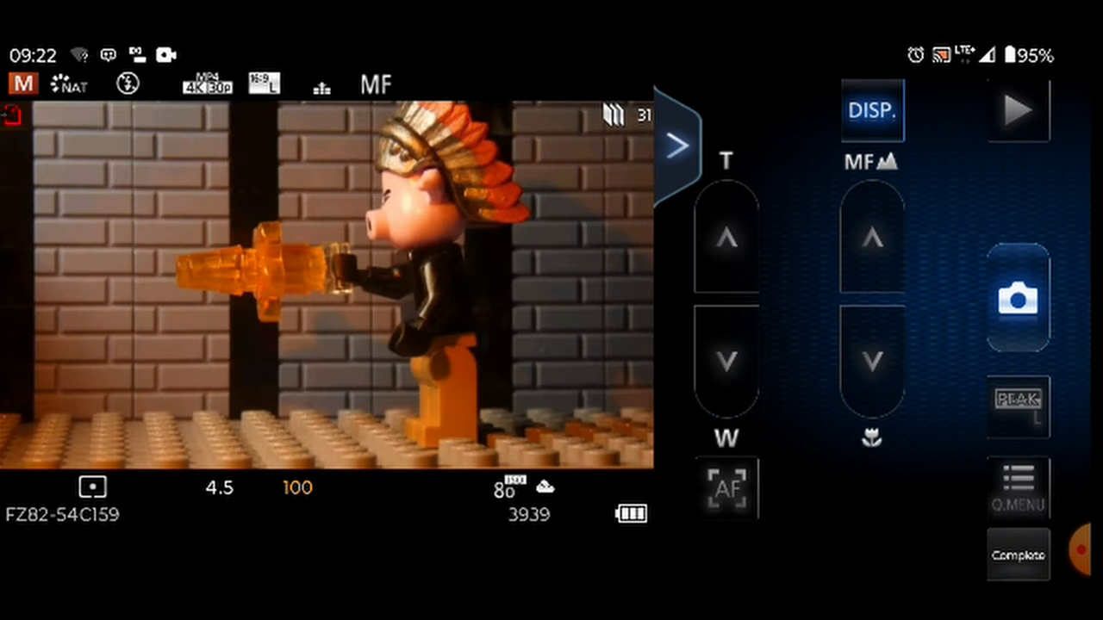
{"action": "left_click", "coordinate": [727, 490]}
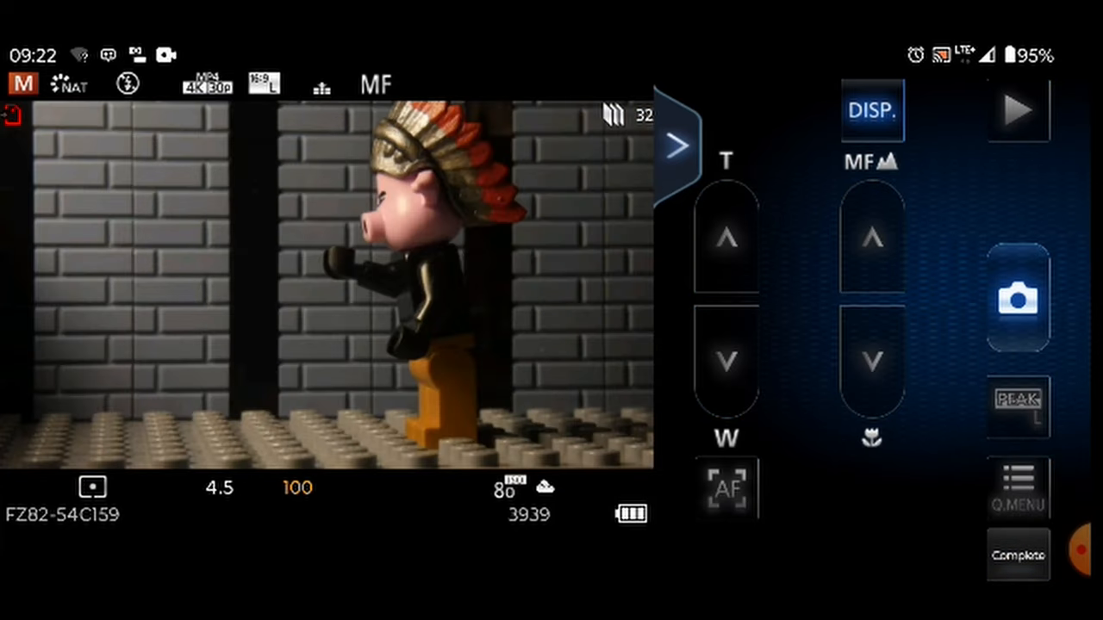
{"action": "left_click", "coordinate": [726, 489]}
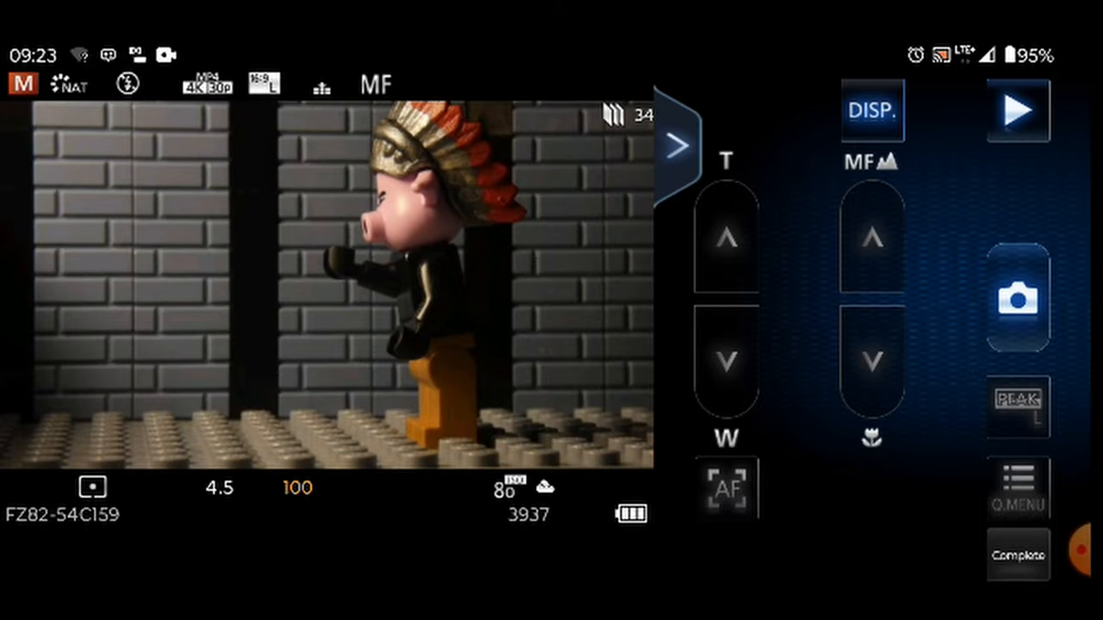
{"action": "left_click", "coordinate": [727, 490]}
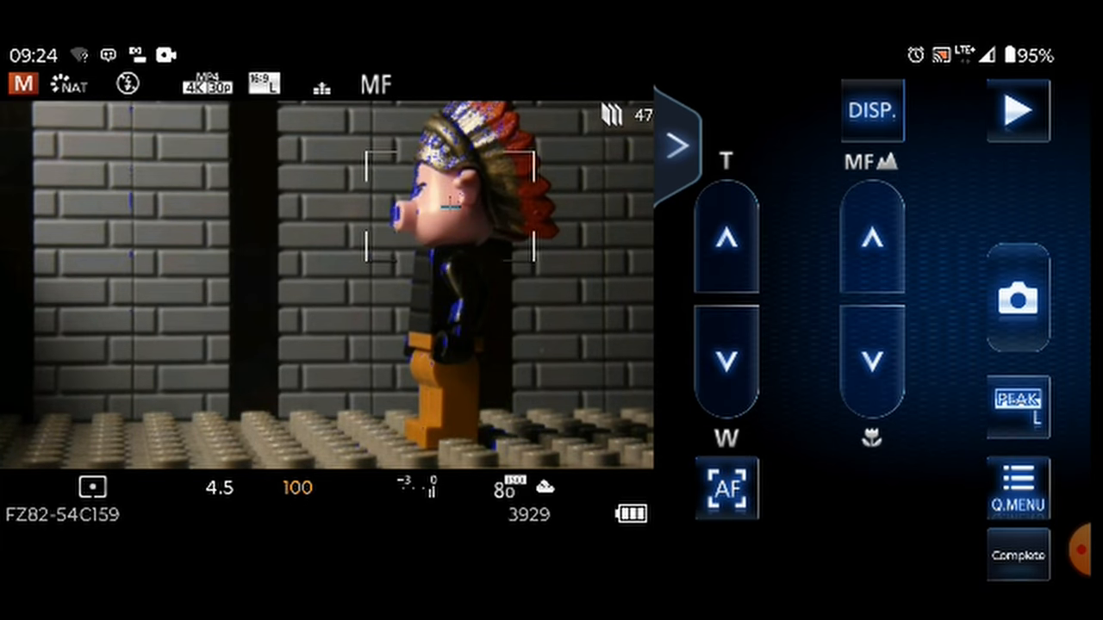
- Complete the shoot, confirm YES, and answer the Create video now? prompt
{"action": "left_click", "coordinate": [1017, 552]}
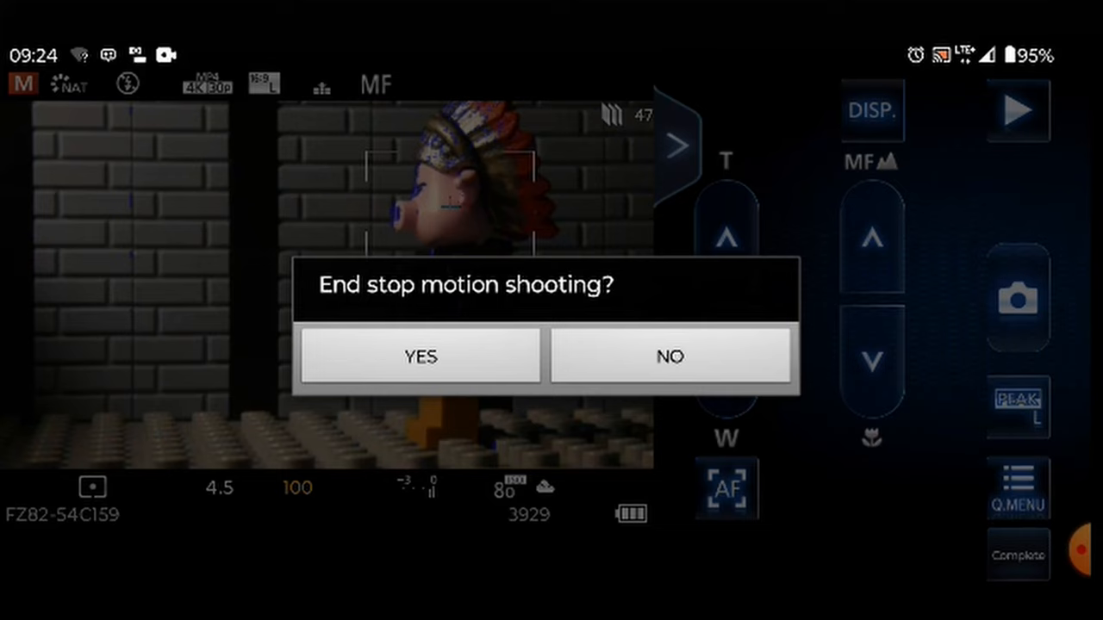
{"action": "left_click", "coordinate": [421, 357]}
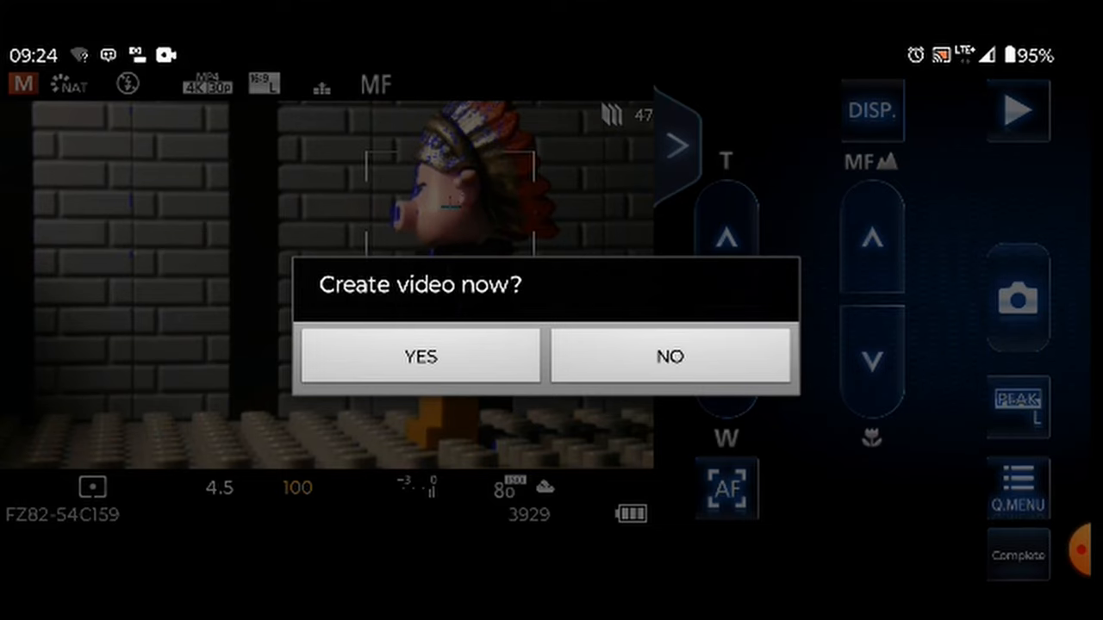
{"action": "left_click", "coordinate": [420, 357]}
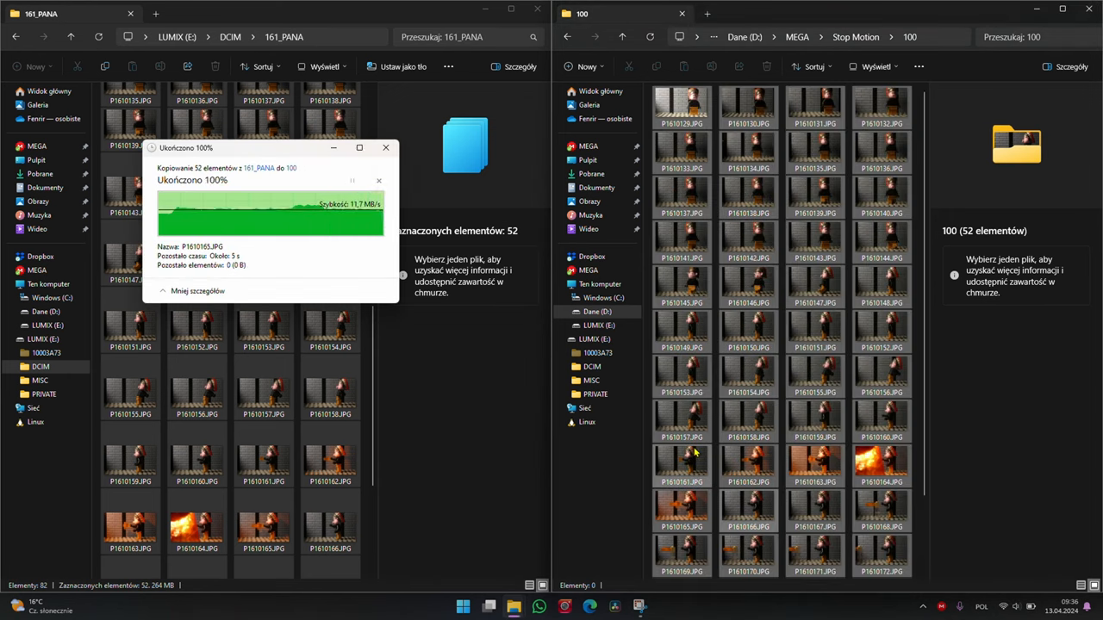
- Review the copied frames in Photos and delete unwanted ones, leaving 44 of 52
{"action": "left_click", "coordinate": [386, 148]}
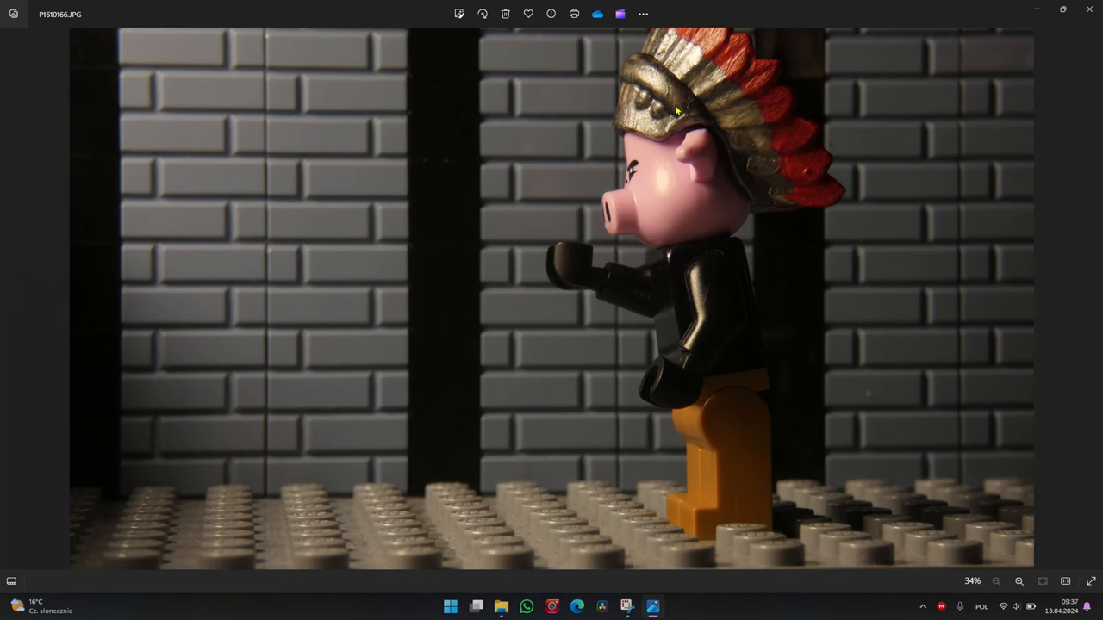
{"action": "key", "text": "Right"}
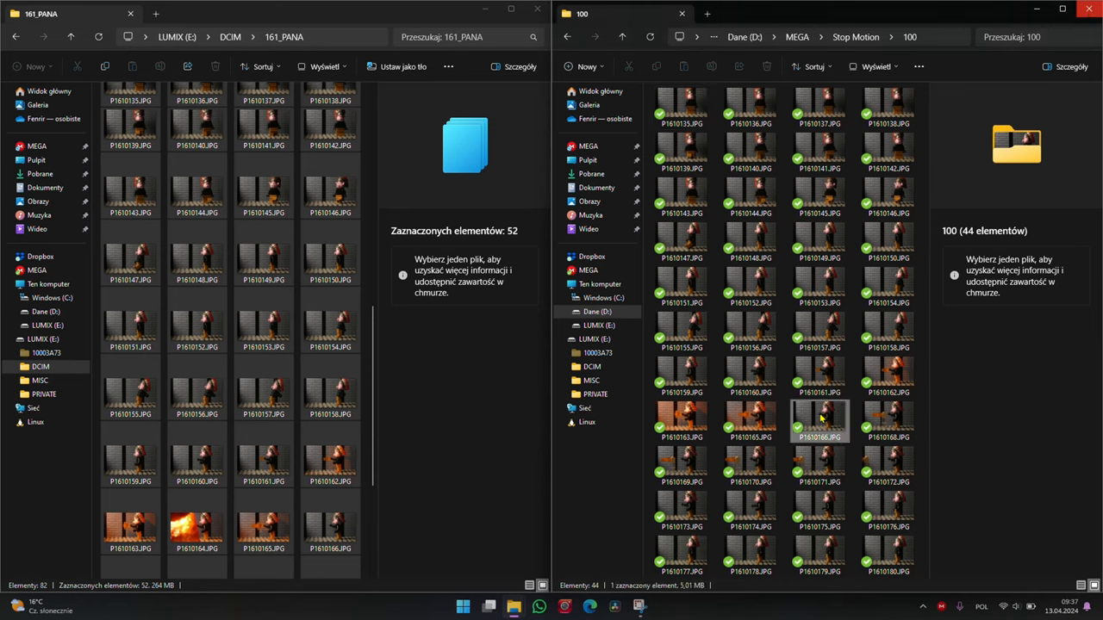
- Rename one frame to mask and batch-rename the other 43 as a numbered img sequence
{"action": "left_click", "coordinate": [820, 419]}
{"action": "type", "text": "mask"}
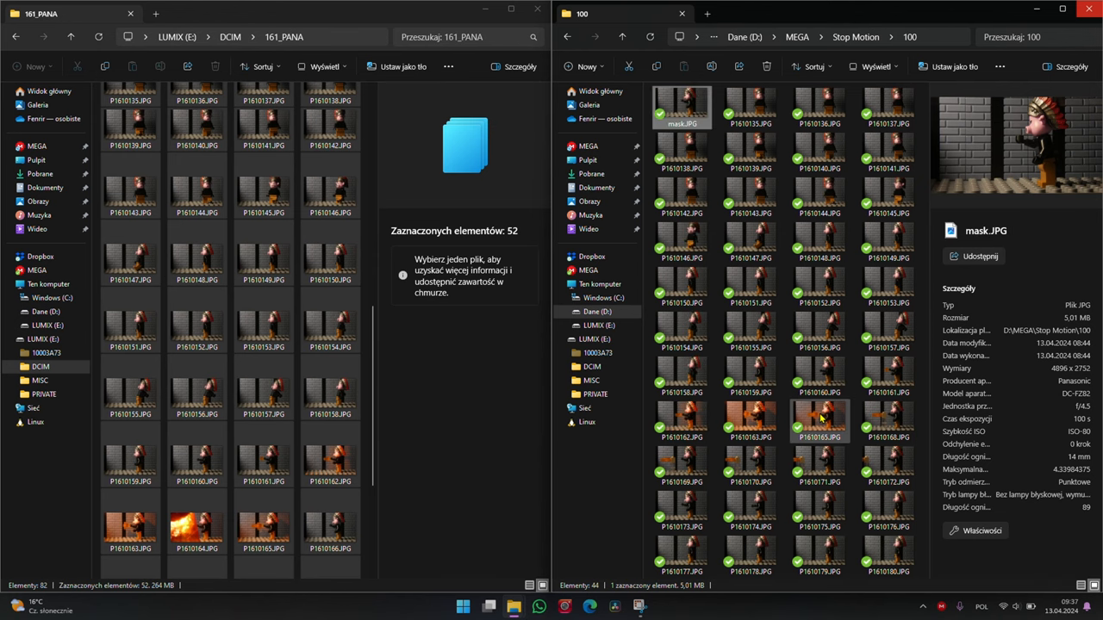
{"action": "left_click", "coordinate": [749, 112]}
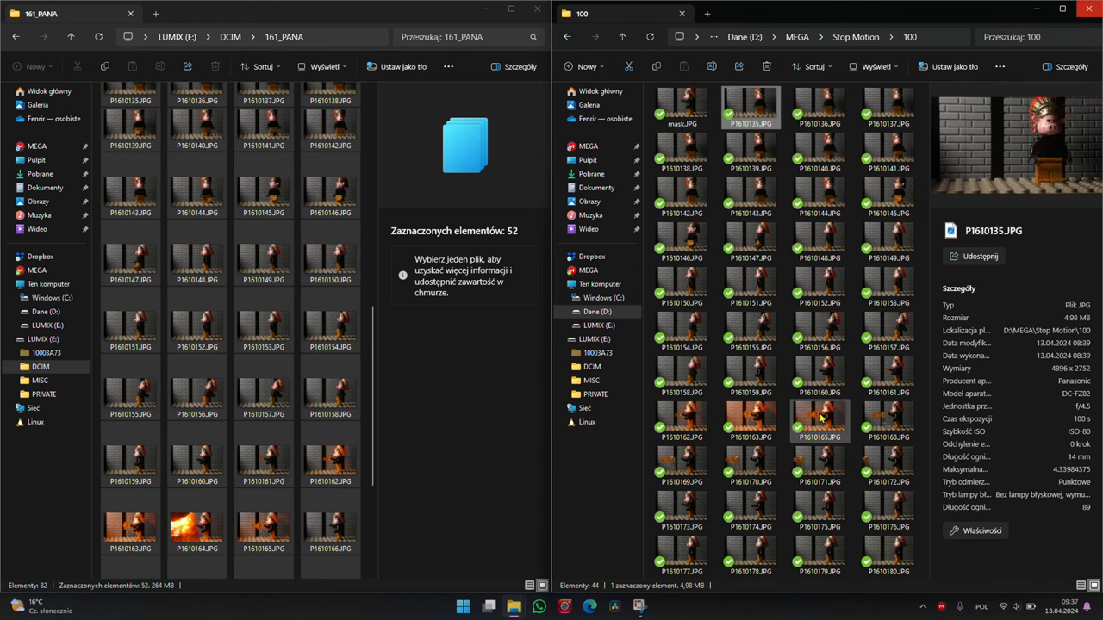
{"action": "mouse_move", "coordinate": [751, 112]}
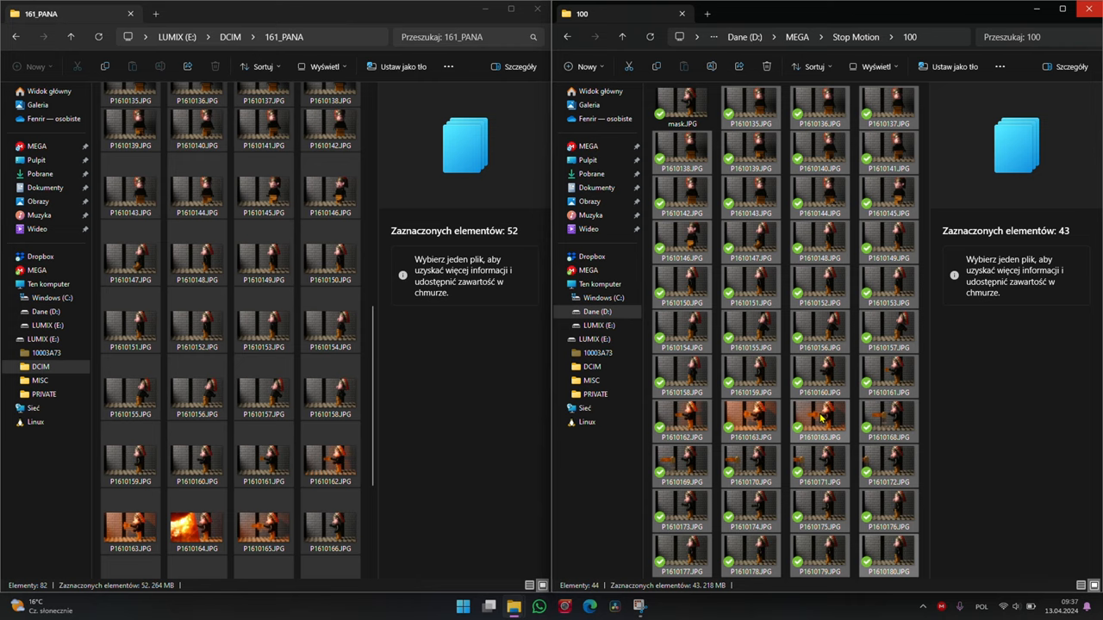
{"action": "left_click", "coordinate": [892, 520]}
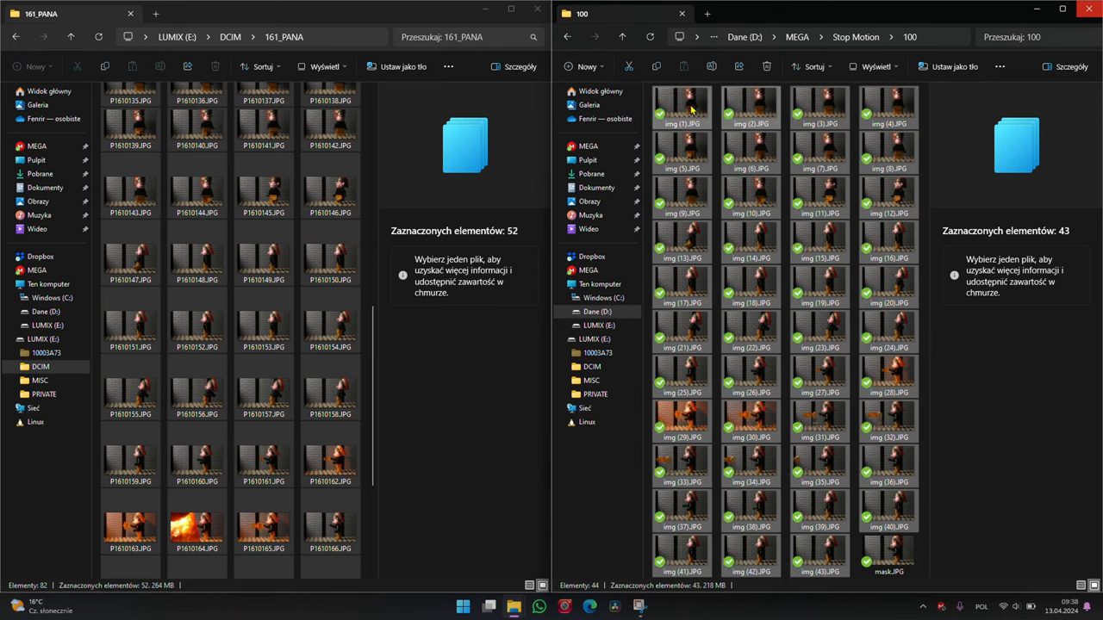
{"action": "mouse_move", "coordinate": [679, 103]}
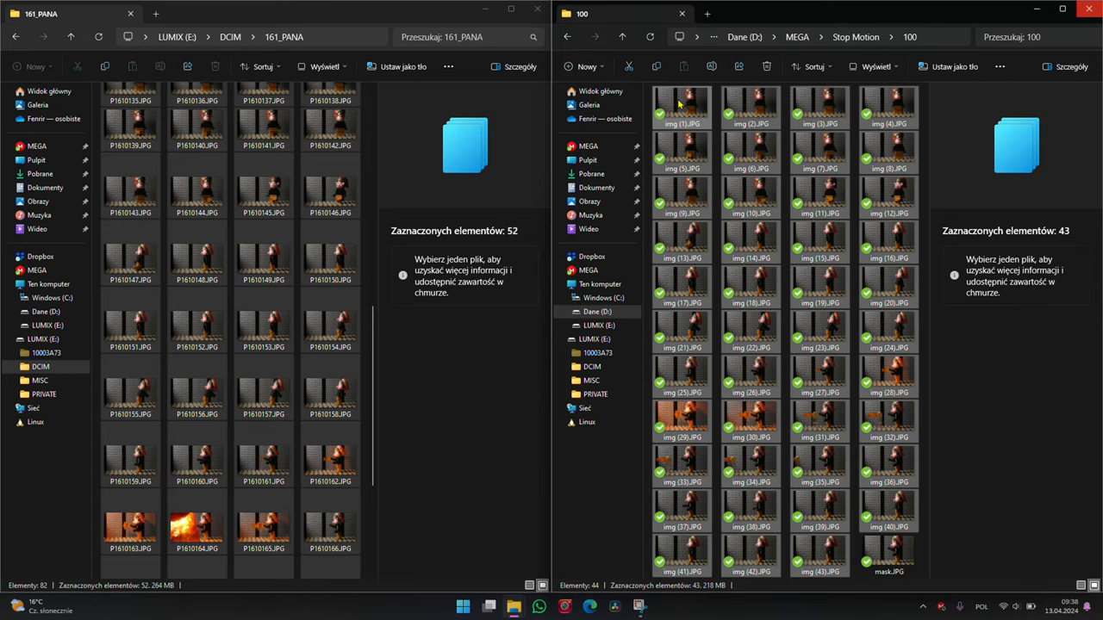
- Check img (5) and mask in Photos, then close it to reach the empty Resolve project 100
{"action": "double_click", "coordinate": [681, 107]}
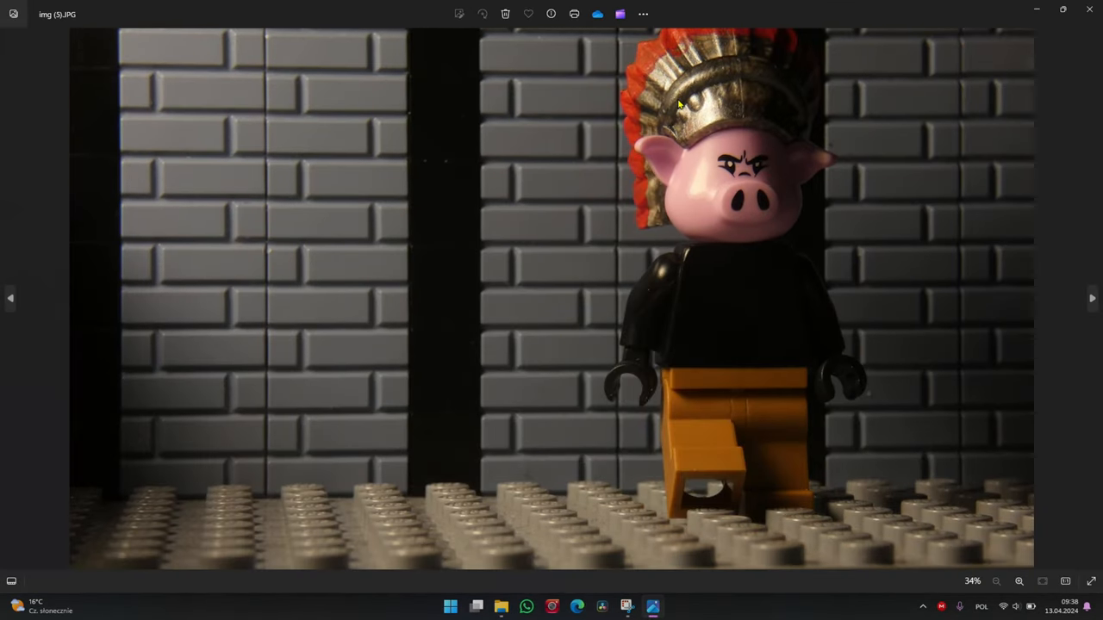
{"action": "left_click", "coordinate": [1093, 298]}
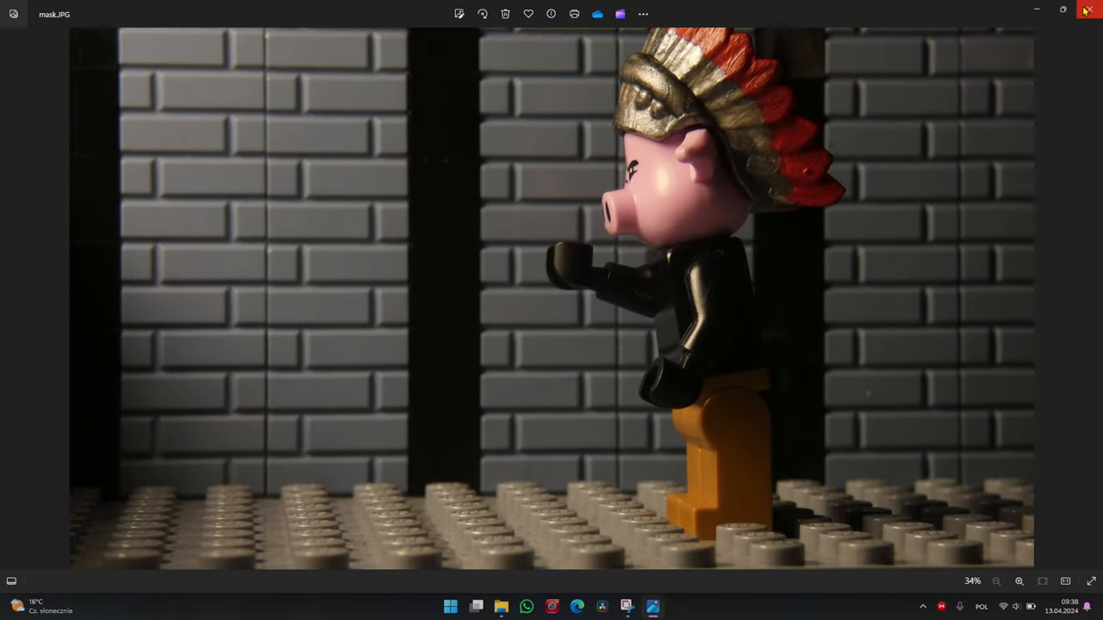
{"action": "left_click", "coordinate": [1089, 11]}
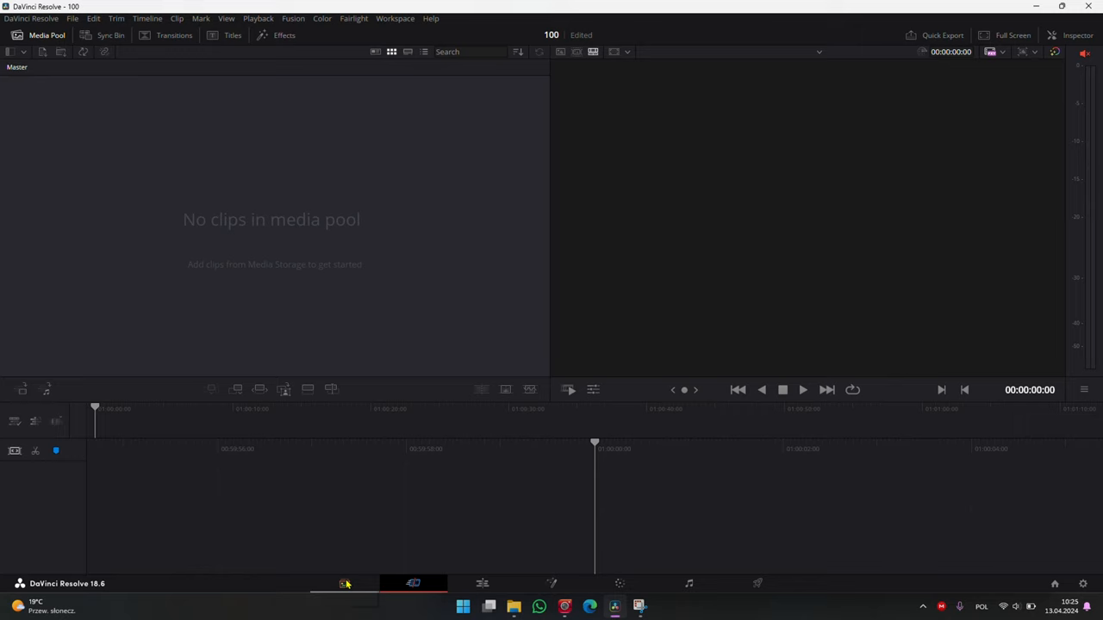
- Drag the 43 JPGs into the Media Pool as clip img [1-43].JPG and preview it
{"action": "left_click", "coordinate": [344, 582]}
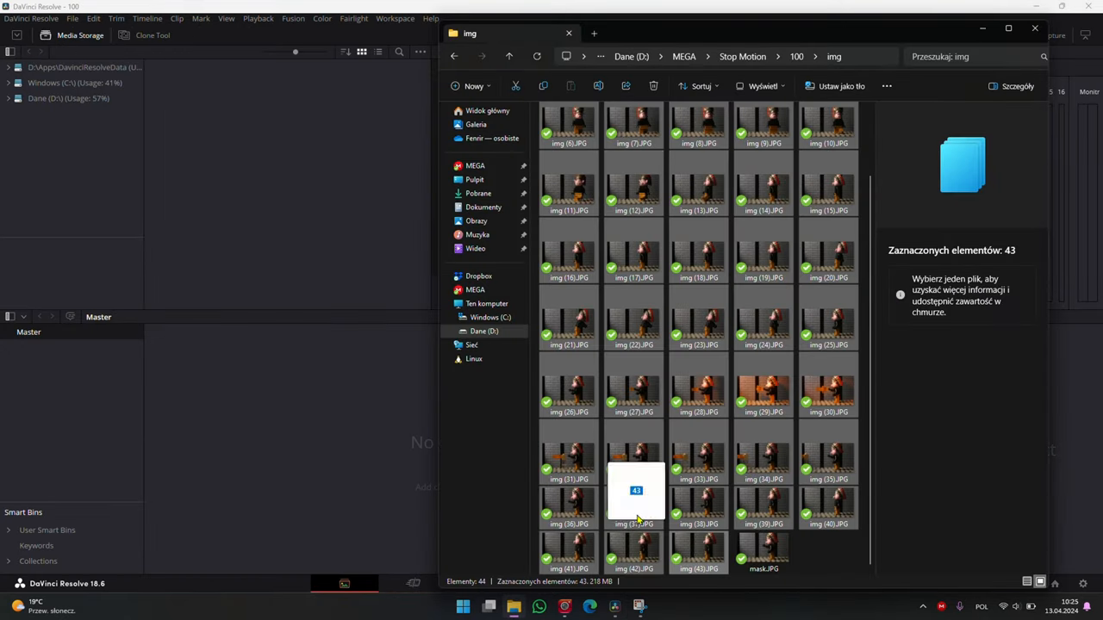
{"action": "left_click_drag", "start_coordinate": [636, 491], "coordinate": [183, 348]}
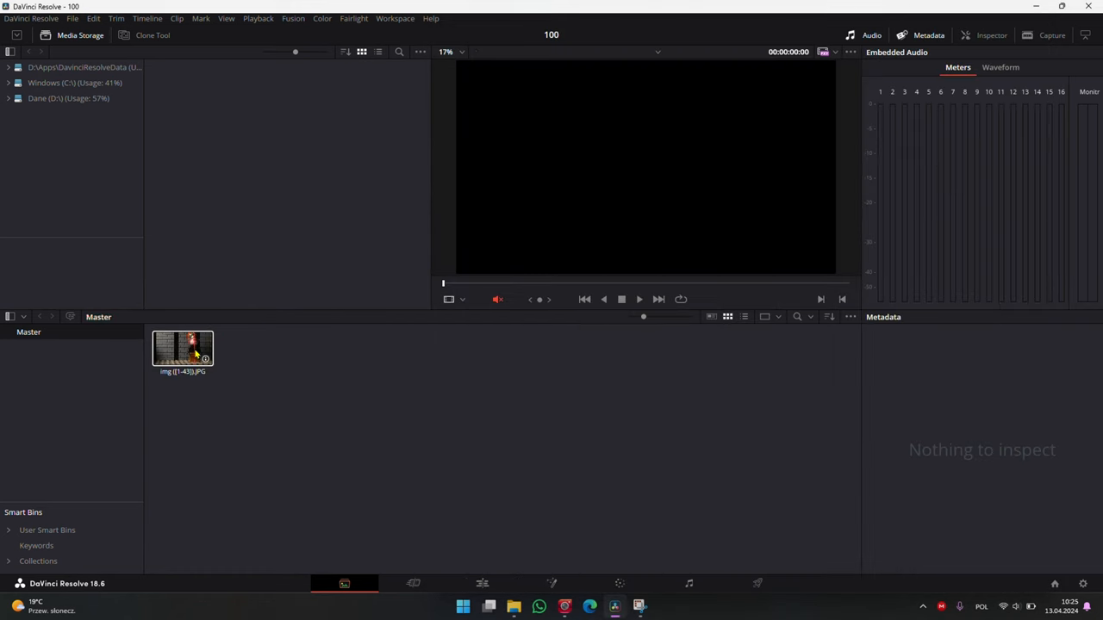
{"action": "left_click", "coordinate": [183, 348]}
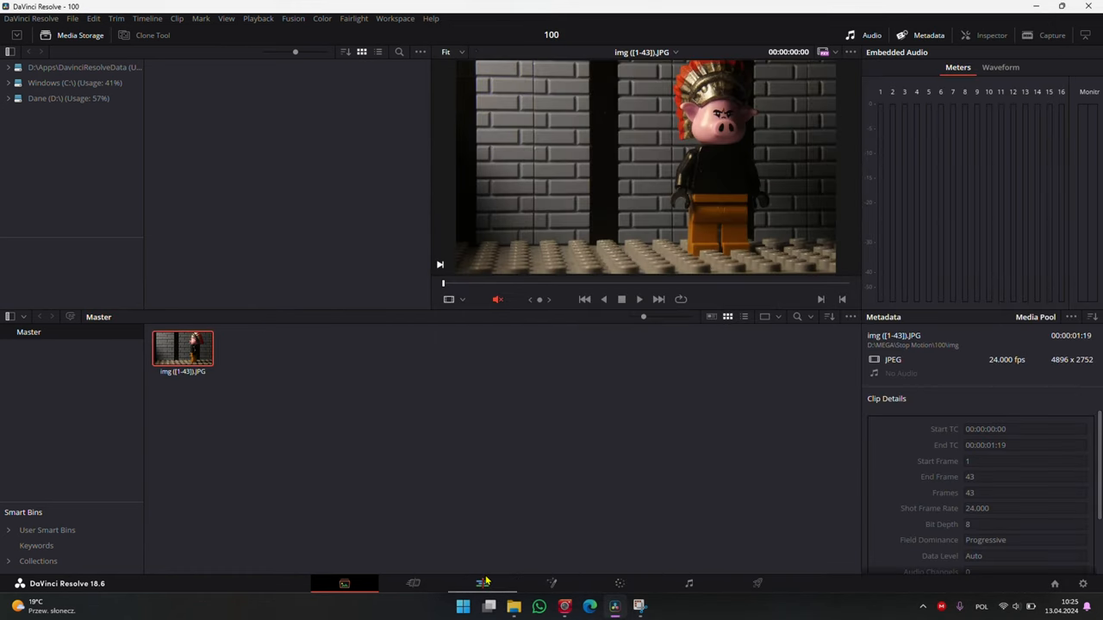
- On the Edit page, set the clip's Video Frame Rate to 12 in Clip Attributes
{"action": "left_click", "coordinate": [483, 583]}
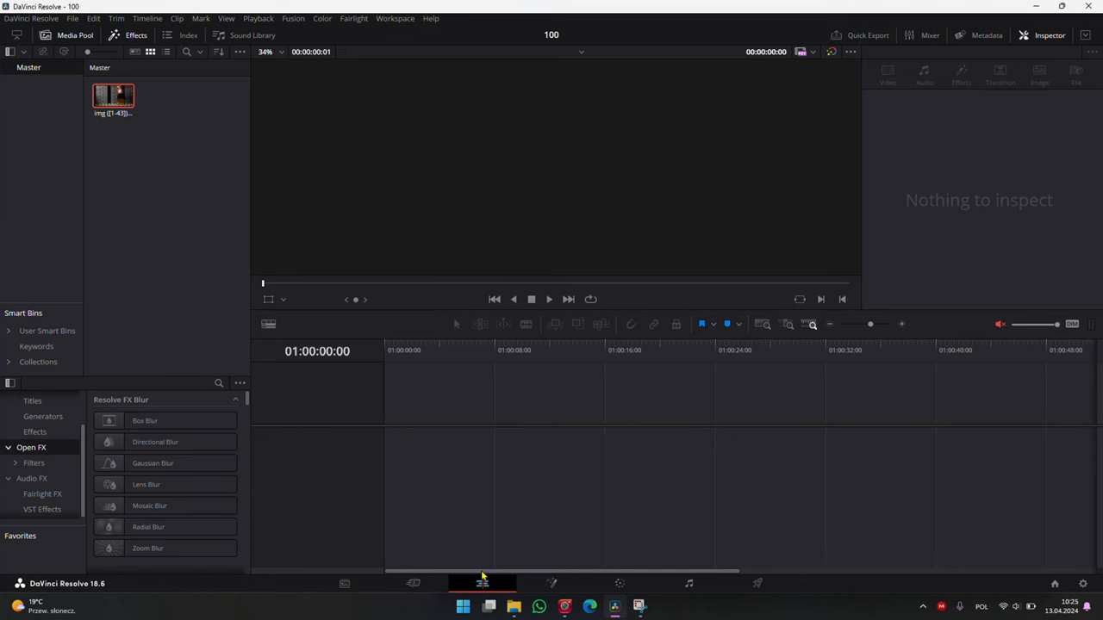
{"action": "right_click", "coordinate": [114, 95]}
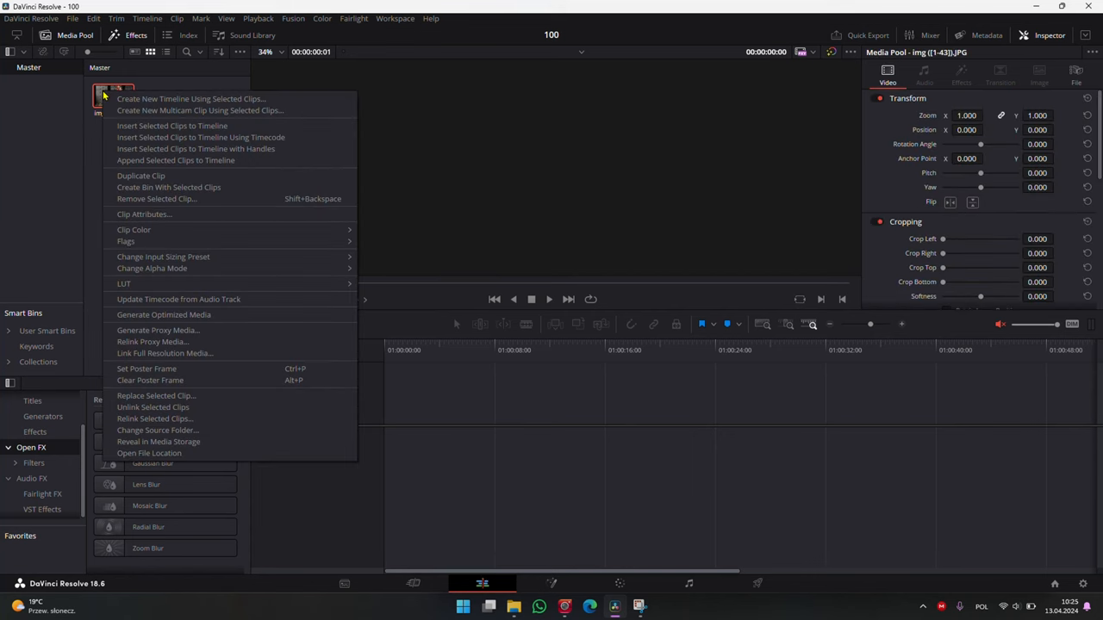
{"action": "left_click", "coordinate": [145, 213]}
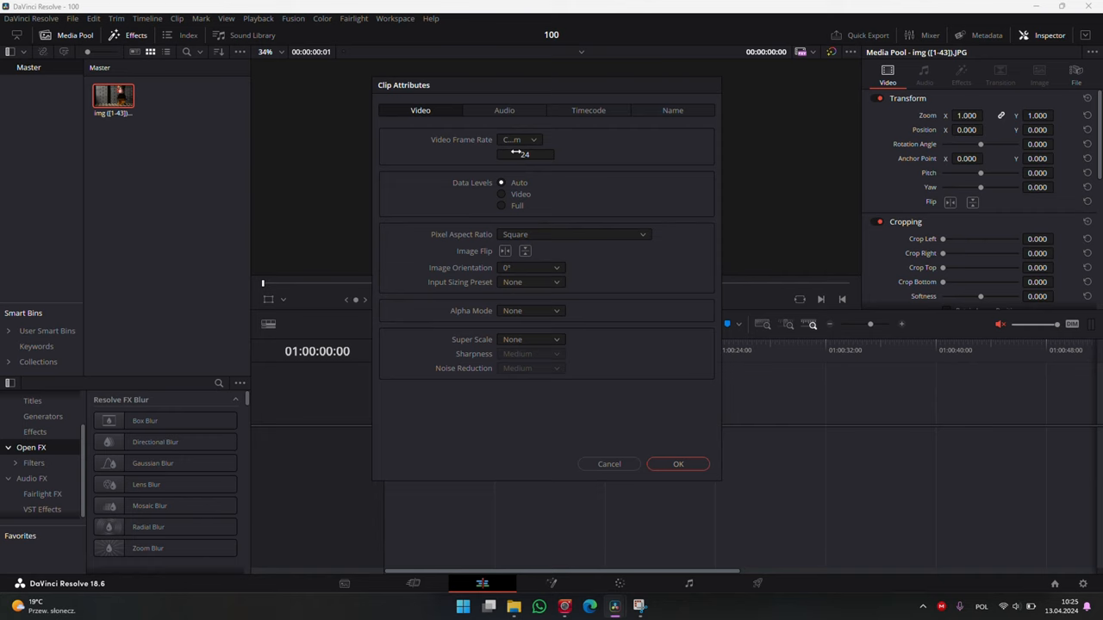
{"action": "left_click", "coordinate": [523, 155]}
{"action": "type", "text": "12"}
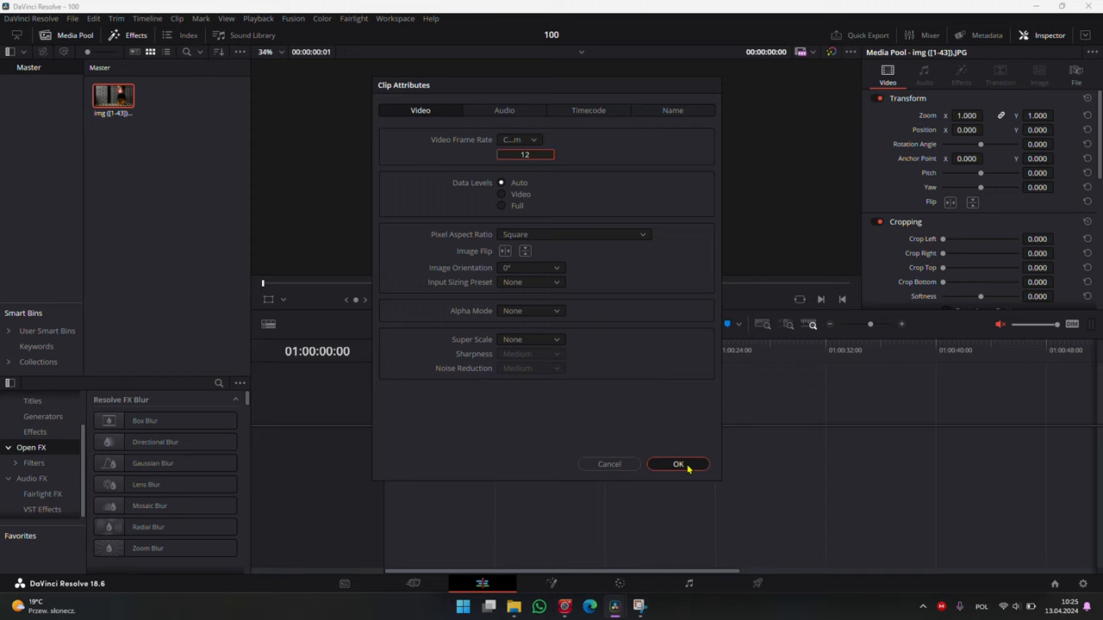
{"action": "left_click", "coordinate": [679, 464]}
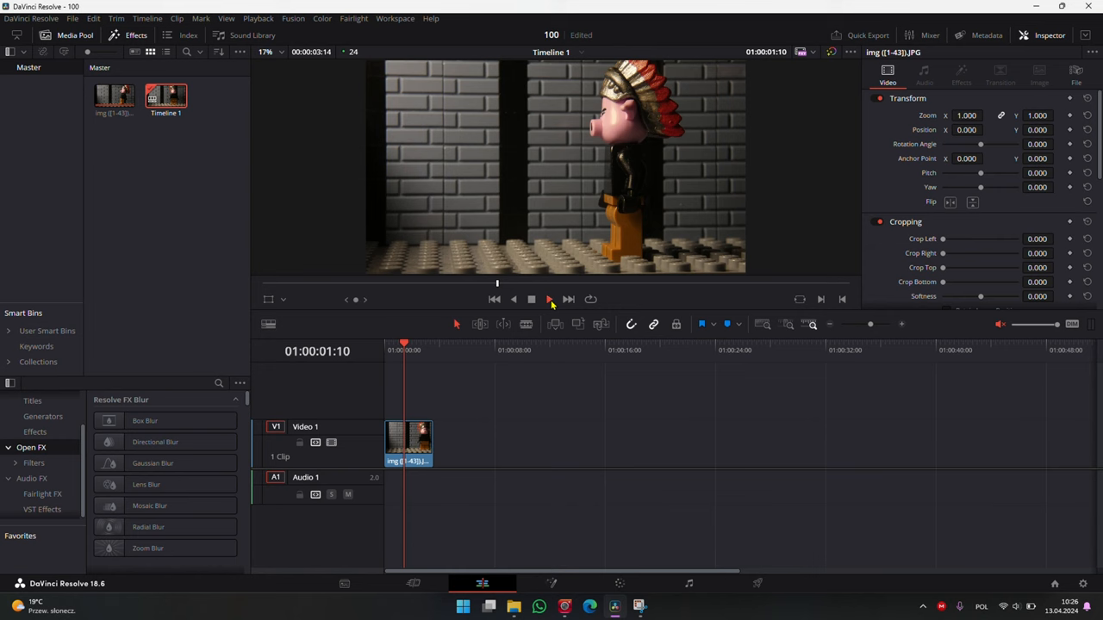
- Play the 12 fps animation through on the timeline from the start
{"action": "left_click", "coordinate": [548, 300]}
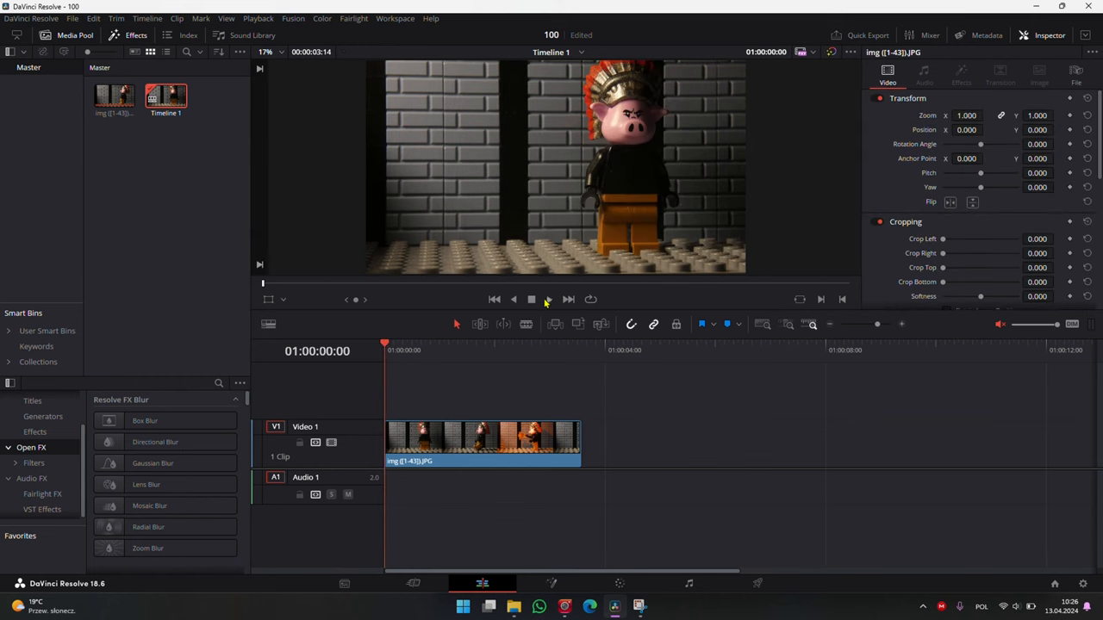
{"action": "left_click", "coordinate": [548, 299]}
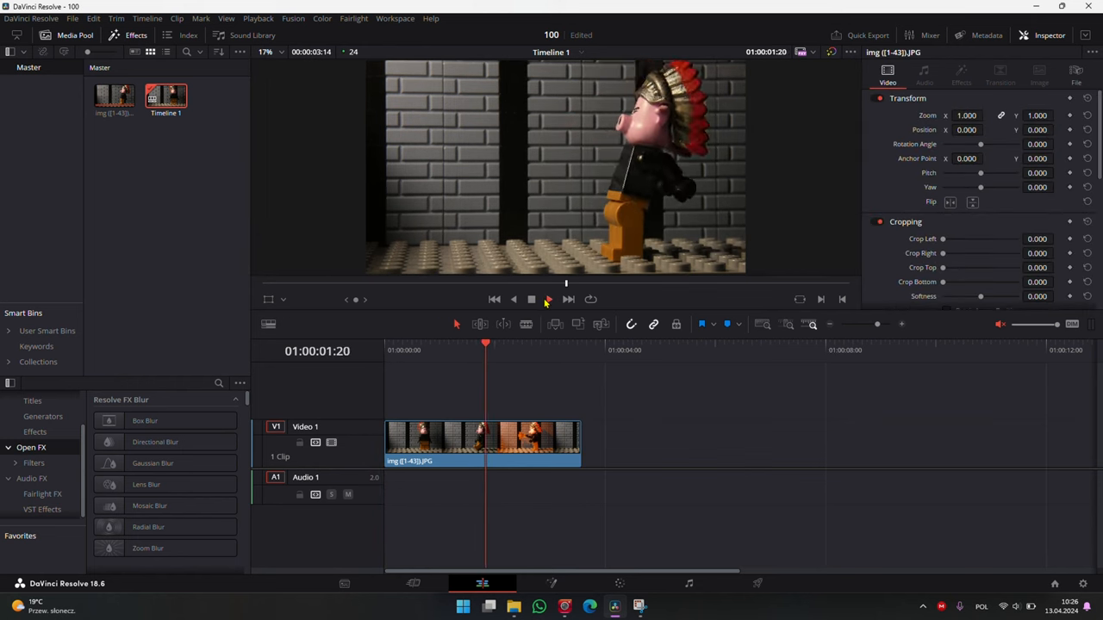
{"action": "left_click", "coordinate": [530, 299]}
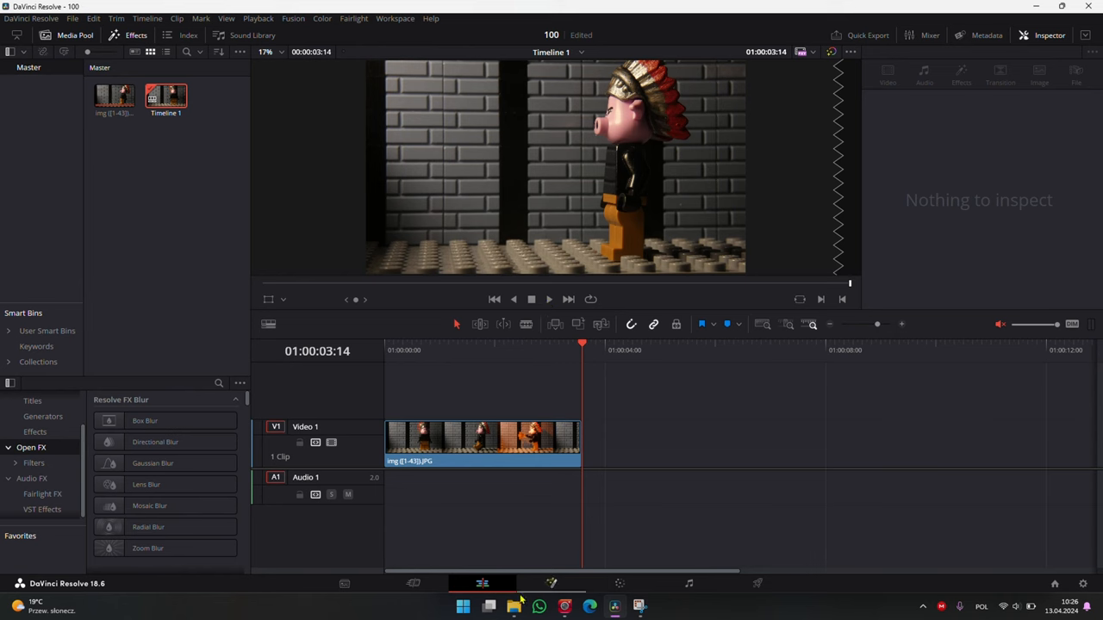
- Bring up the img folder of frame photos from the taskbar
{"action": "left_click", "coordinate": [510, 605]}
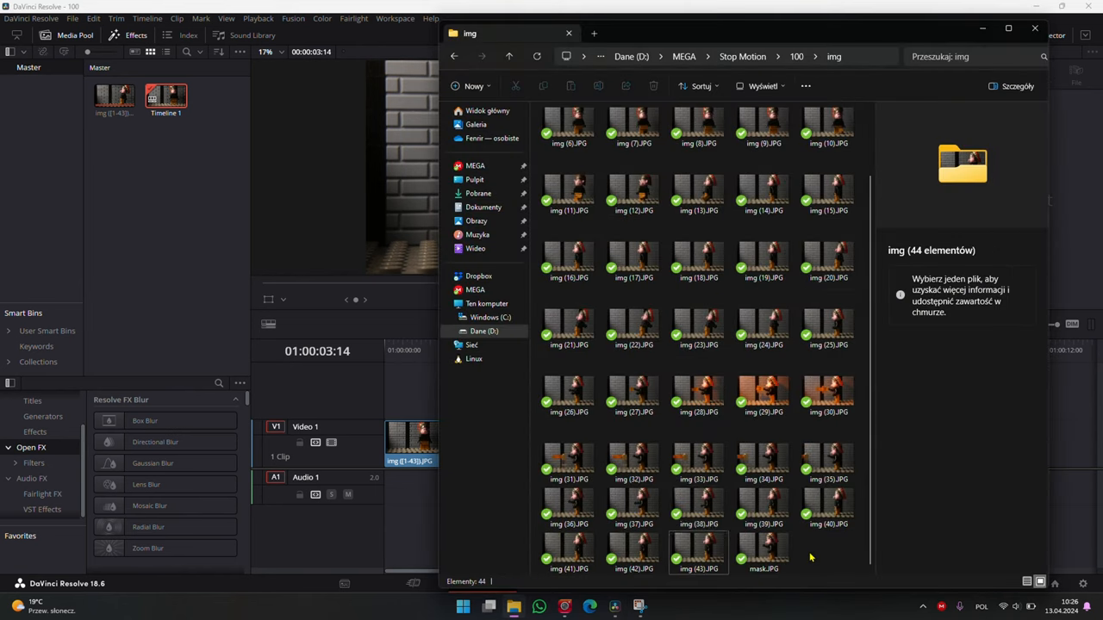
{"action": "left_click", "coordinate": [568, 462]}
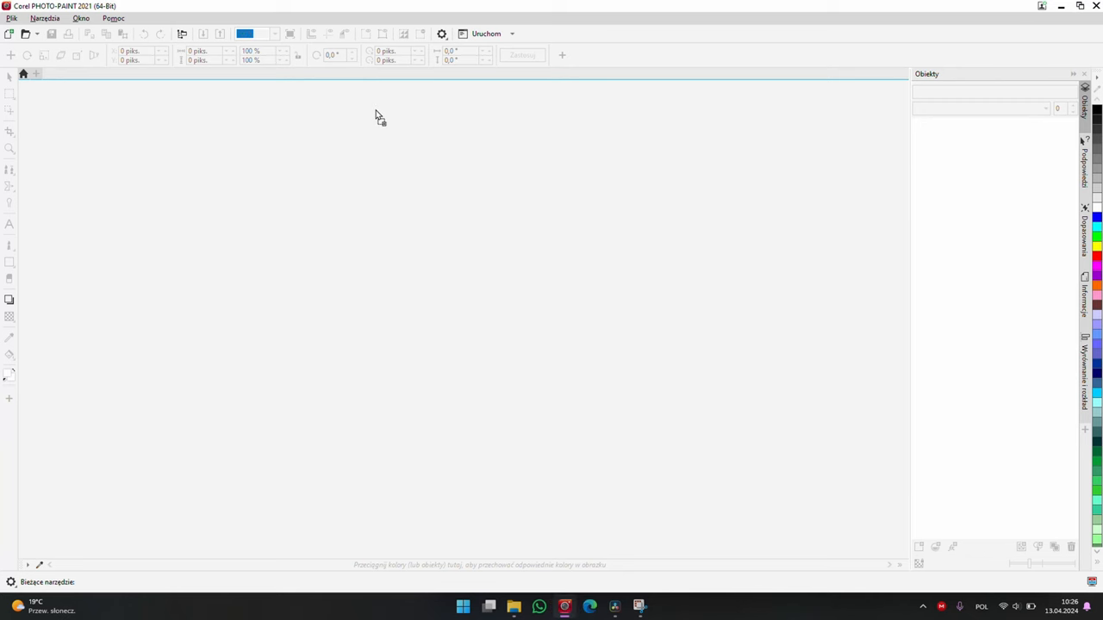
- Load frame img (31).JPG, the fireball on its clear support, for retouching
{"action": "left_click", "coordinate": [33, 35]}
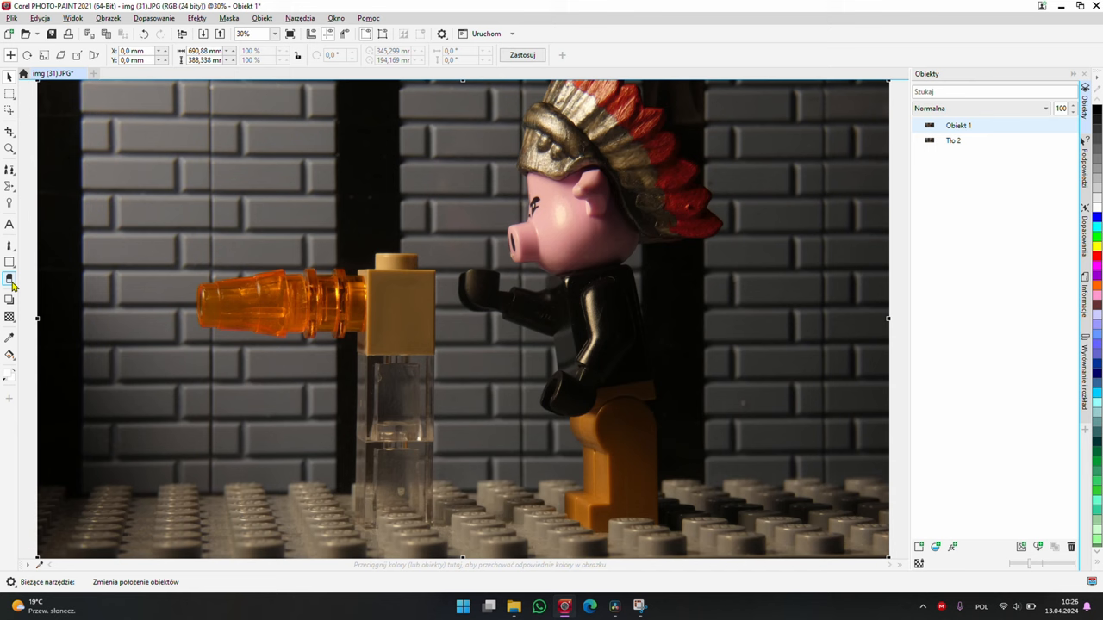
- Paint the brick wall over the clear support and tan brick so the fireball floats
{"action": "left_click", "coordinate": [10, 283]}
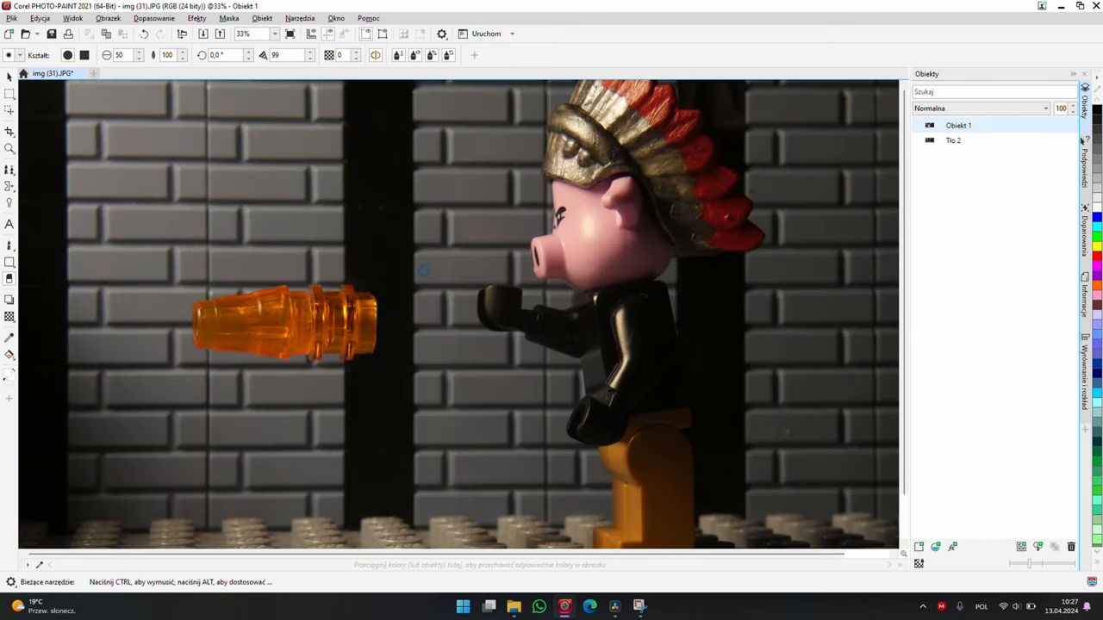
- Save img (31) flattened back to JPEG, confirming the export settings
{"action": "left_click", "coordinate": [55, 38]}
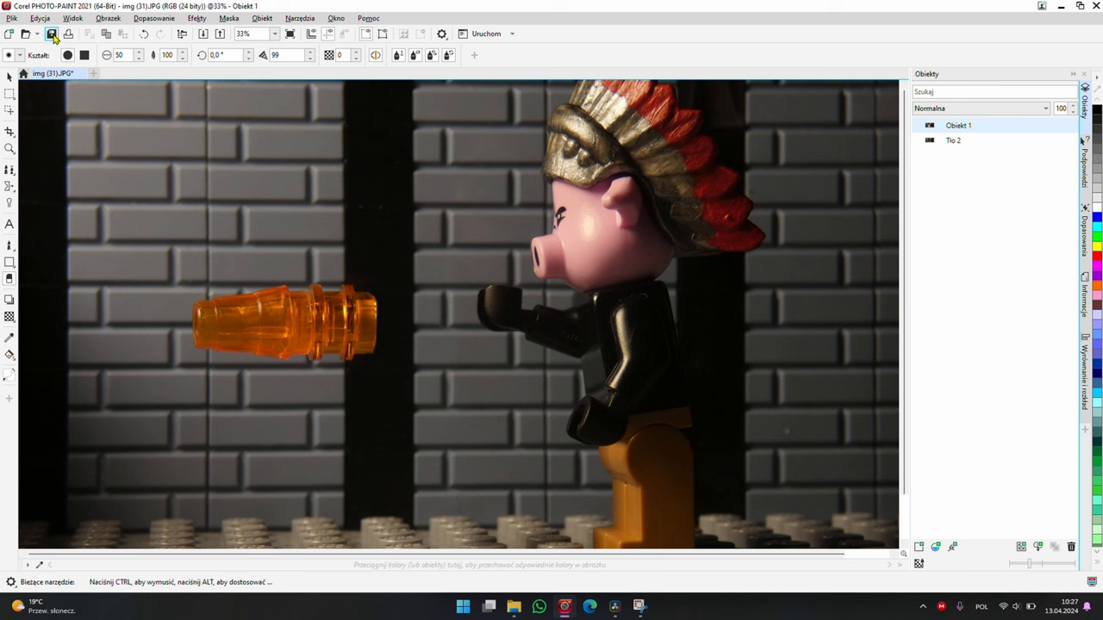
{"action": "left_click", "coordinate": [53, 41]}
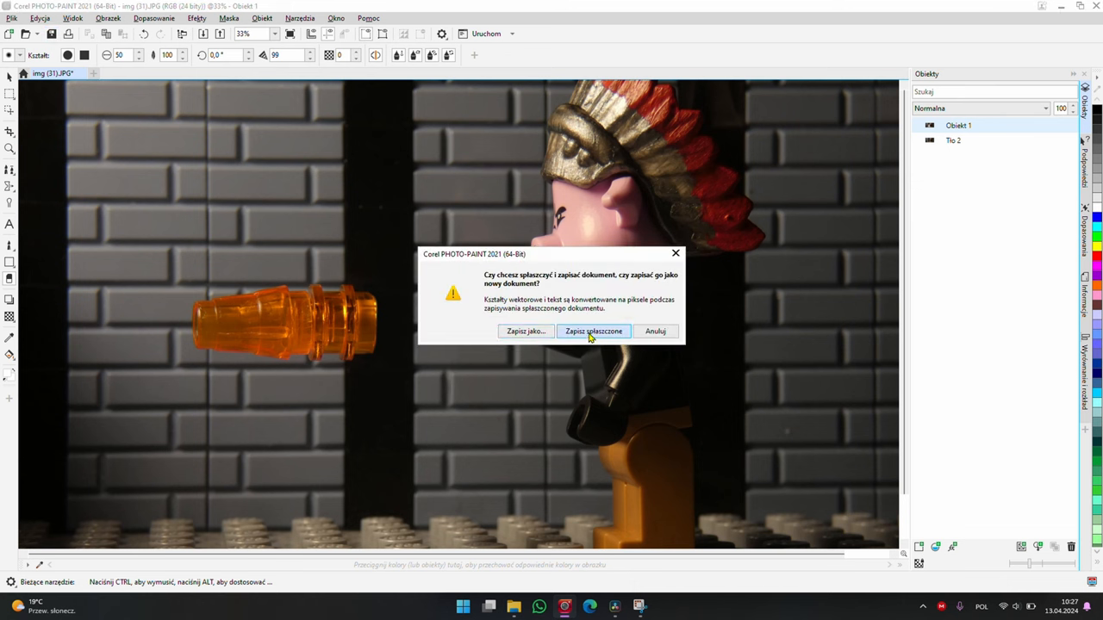
{"action": "left_click", "coordinate": [593, 331]}
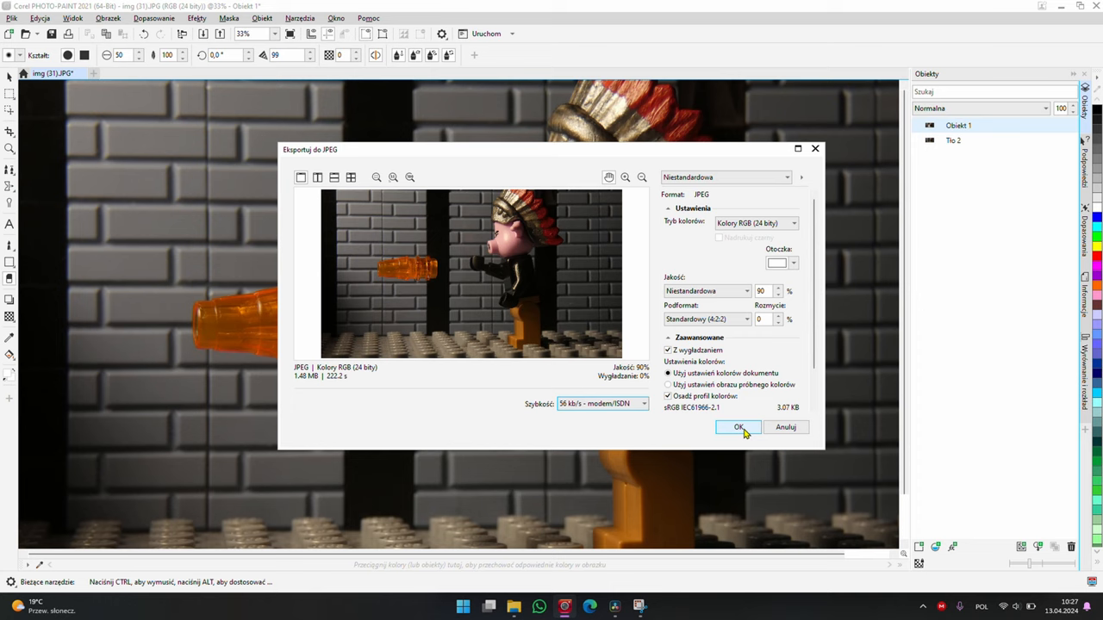
{"action": "left_click", "coordinate": [737, 427]}
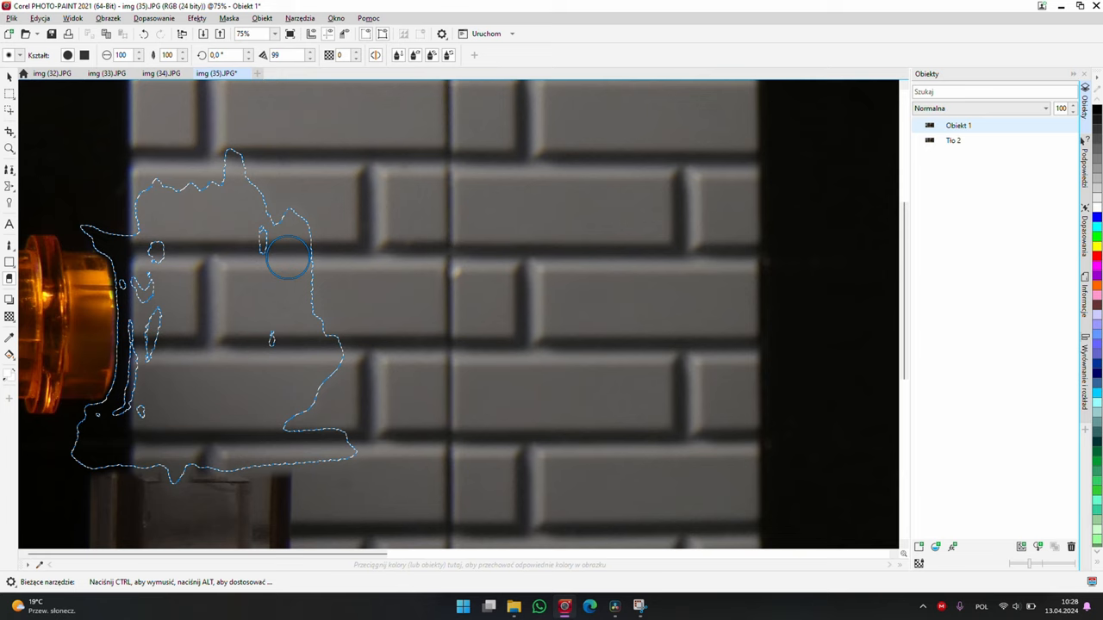
{"action": "mouse_move", "coordinate": [170, 248]}
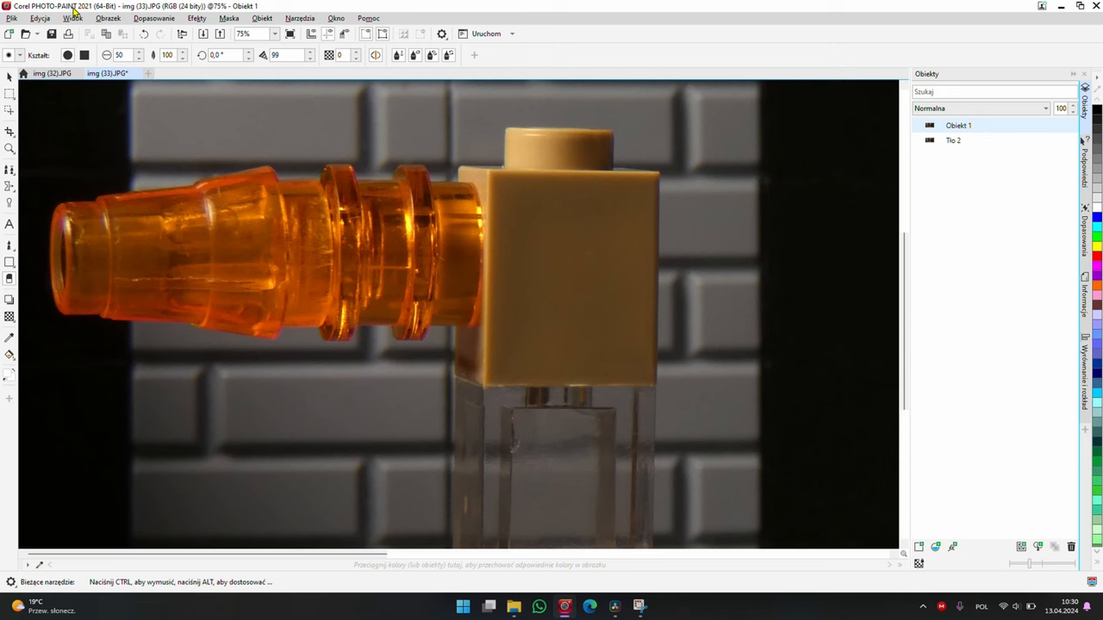
- Paint out the brick edge beside the fireball on the next frame, img (32)
{"action": "left_click", "coordinate": [269, 17]}
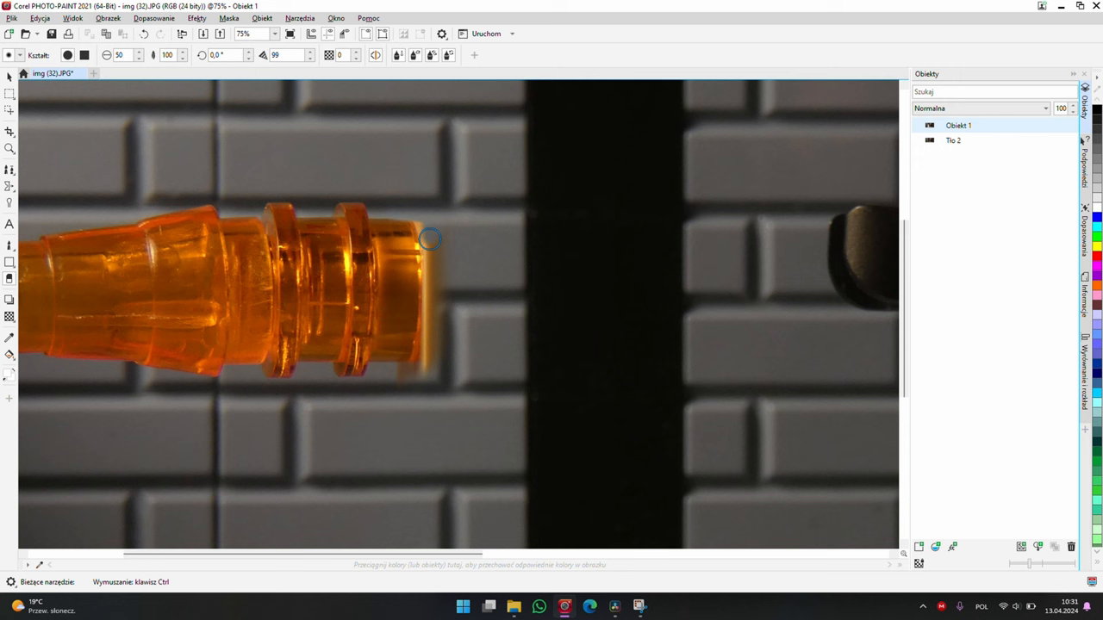
{"action": "left_click_drag", "start_coordinate": [430, 239], "coordinate": [465, 310]}
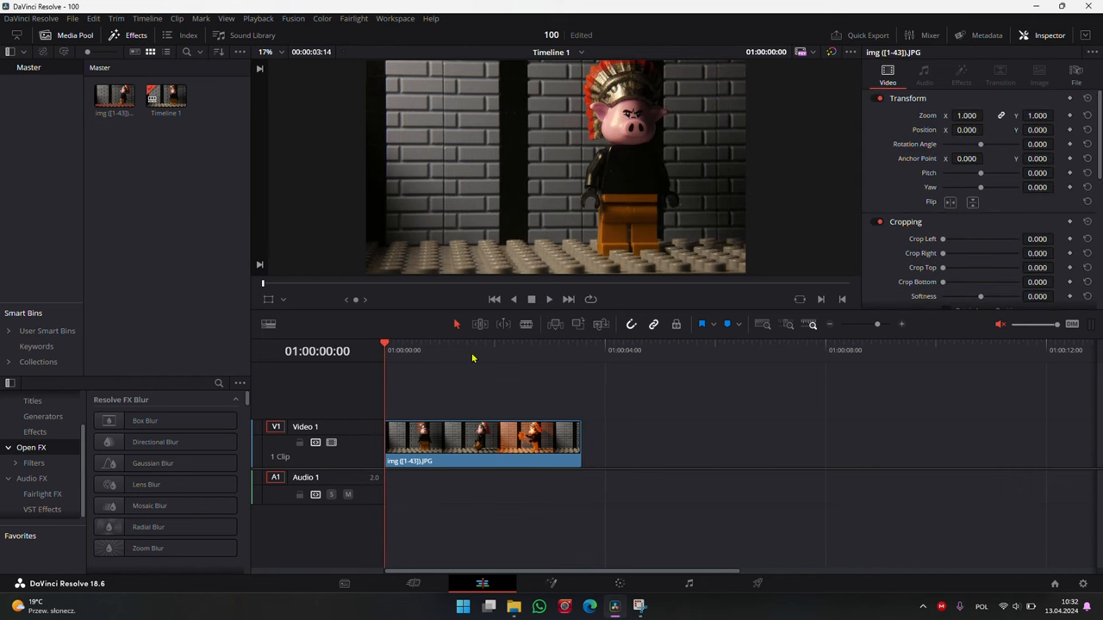
{"action": "left_click", "coordinate": [548, 300]}
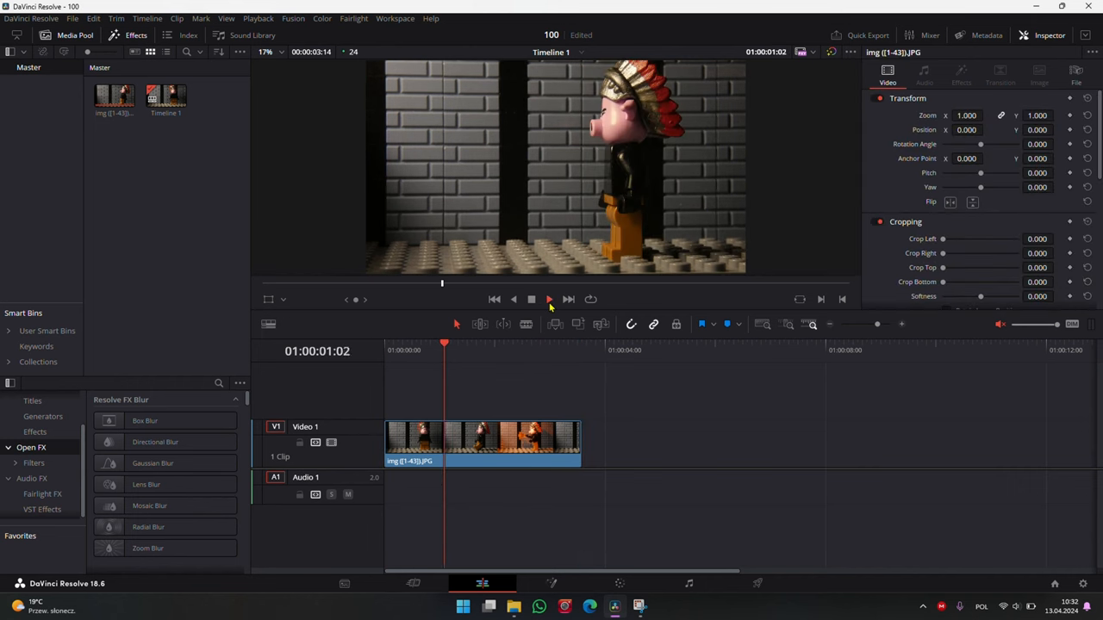
{"action": "left_click", "coordinate": [548, 300]}
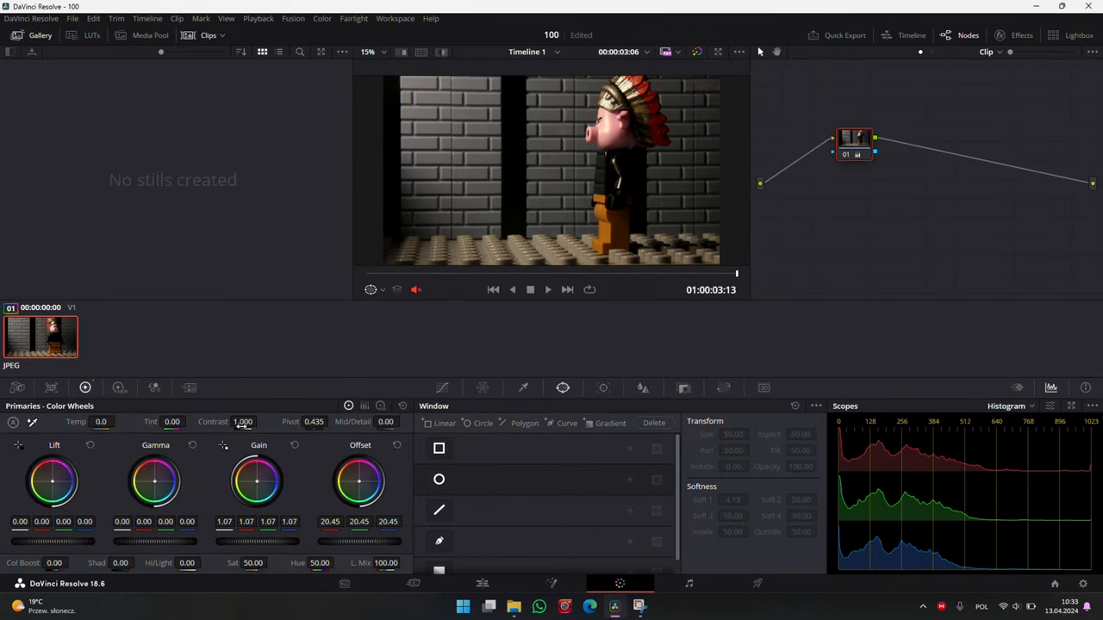
- Try the log colour wheels, undo the bluish shift, and import the fireball .wav into the media pool
{"action": "left_click", "coordinate": [379, 405]}
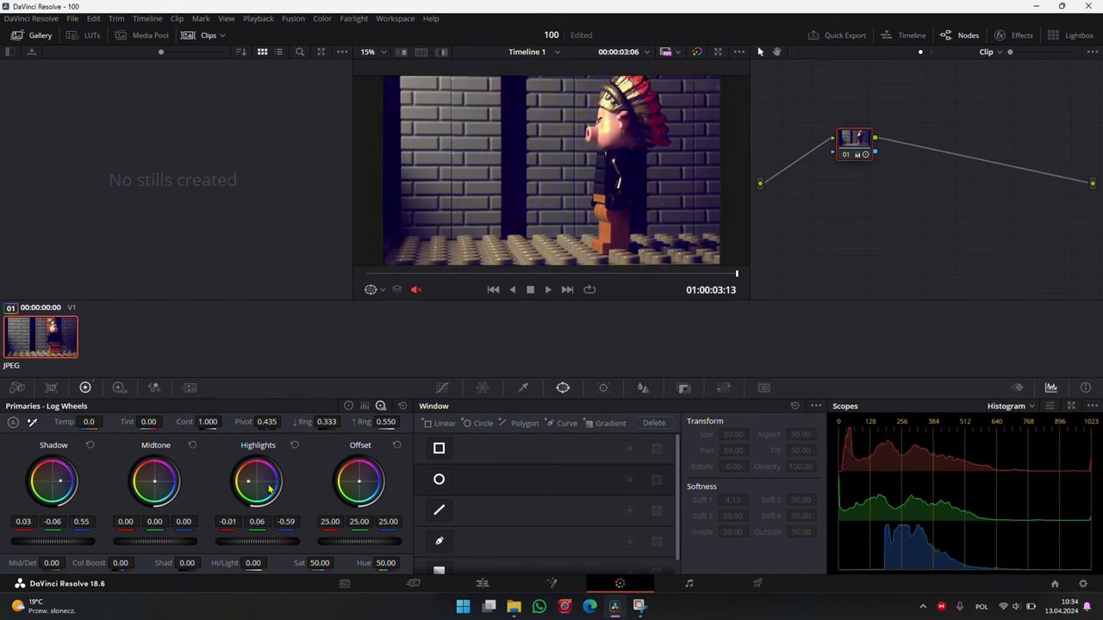
{"action": "left_click", "coordinate": [548, 290]}
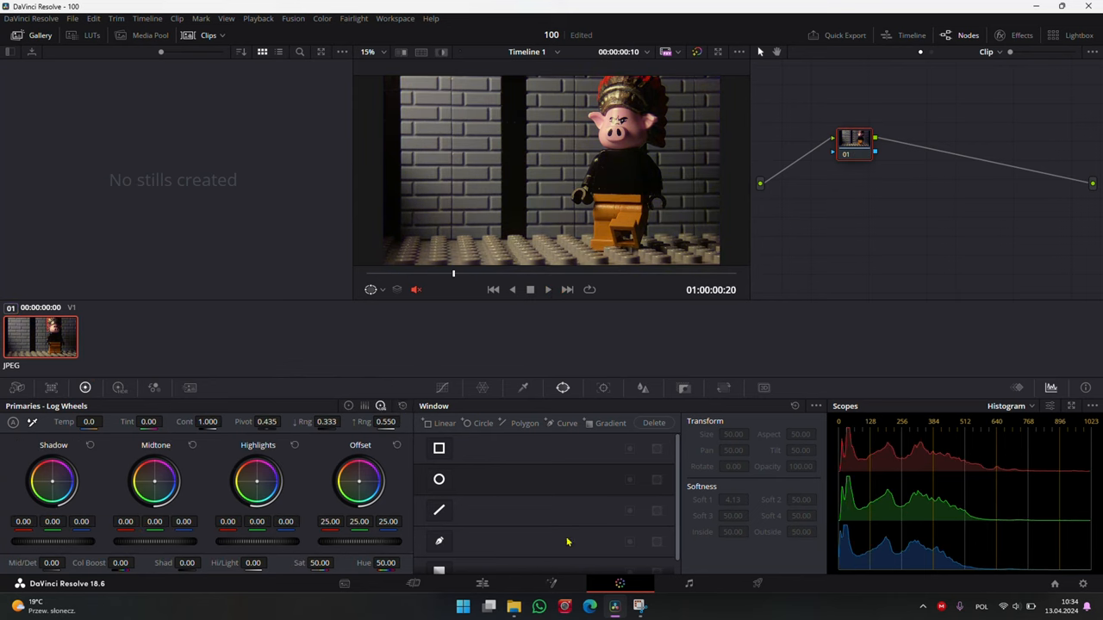
{"action": "mouse_move", "coordinate": [755, 582]}
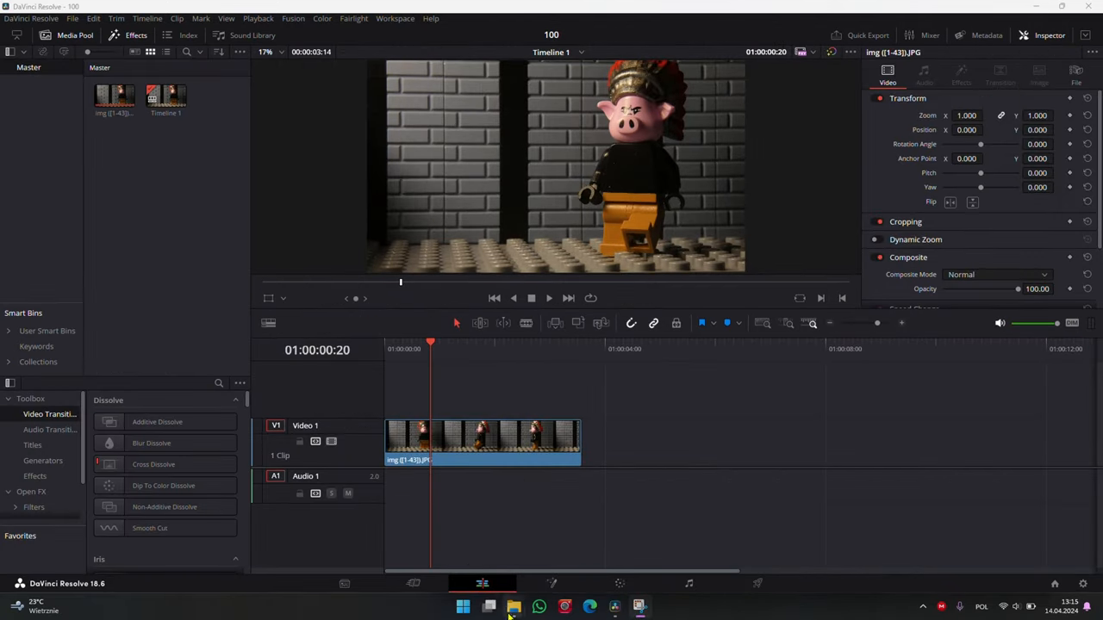
{"action": "left_click", "coordinate": [510, 606]}
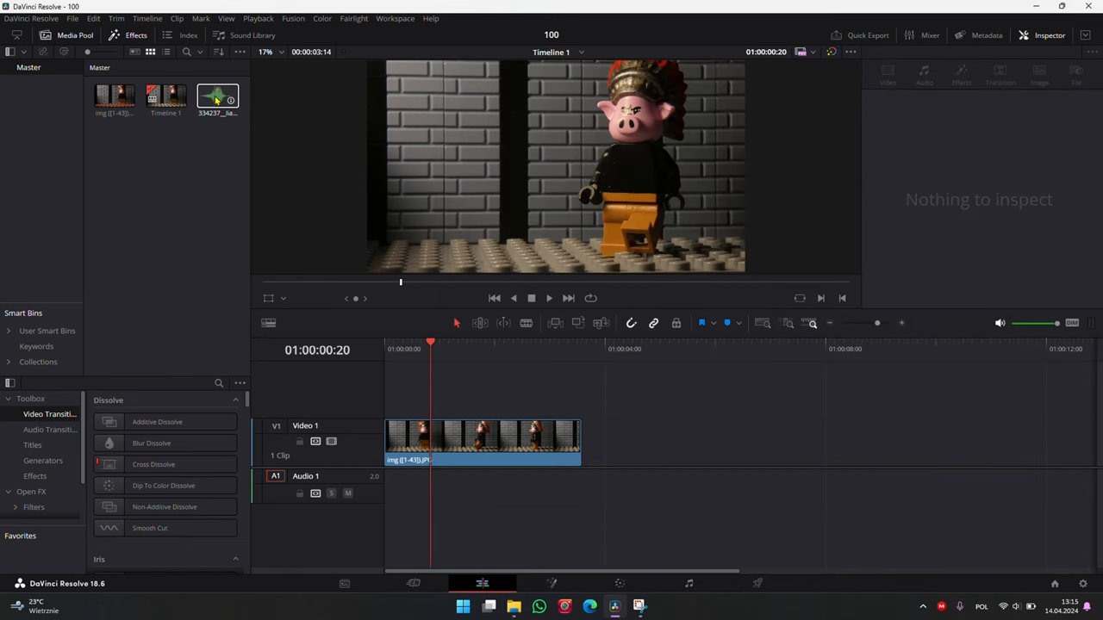
- In Clip Attributes, set the sound clip to Stereo with Embedded Channel 1 feeding left and right
{"action": "right_click", "coordinate": [217, 97]}
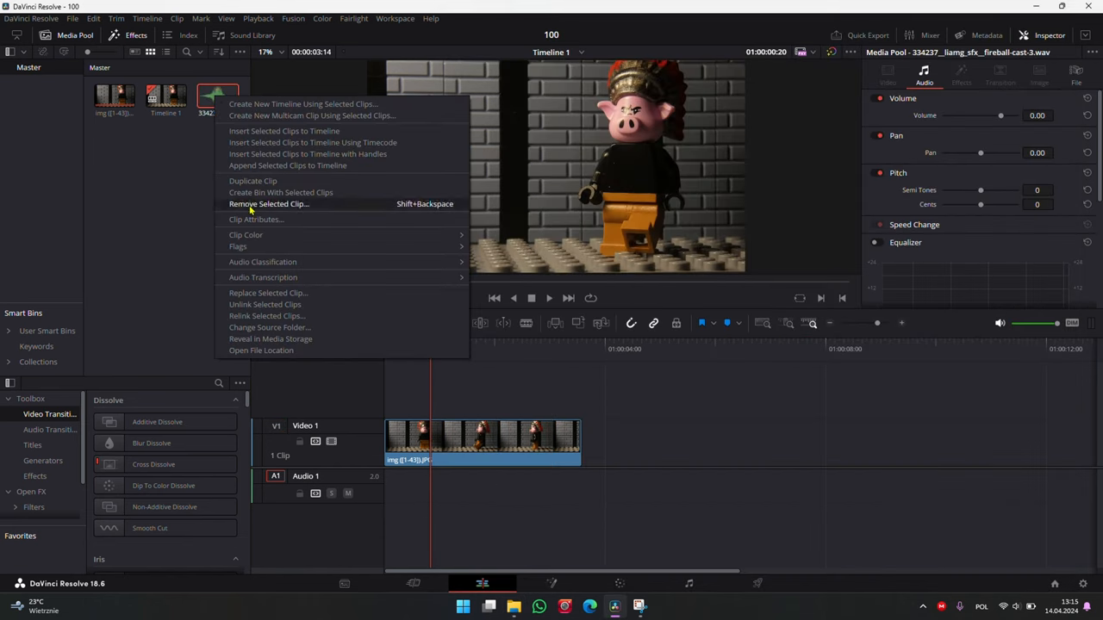
{"action": "left_click", "coordinate": [255, 219]}
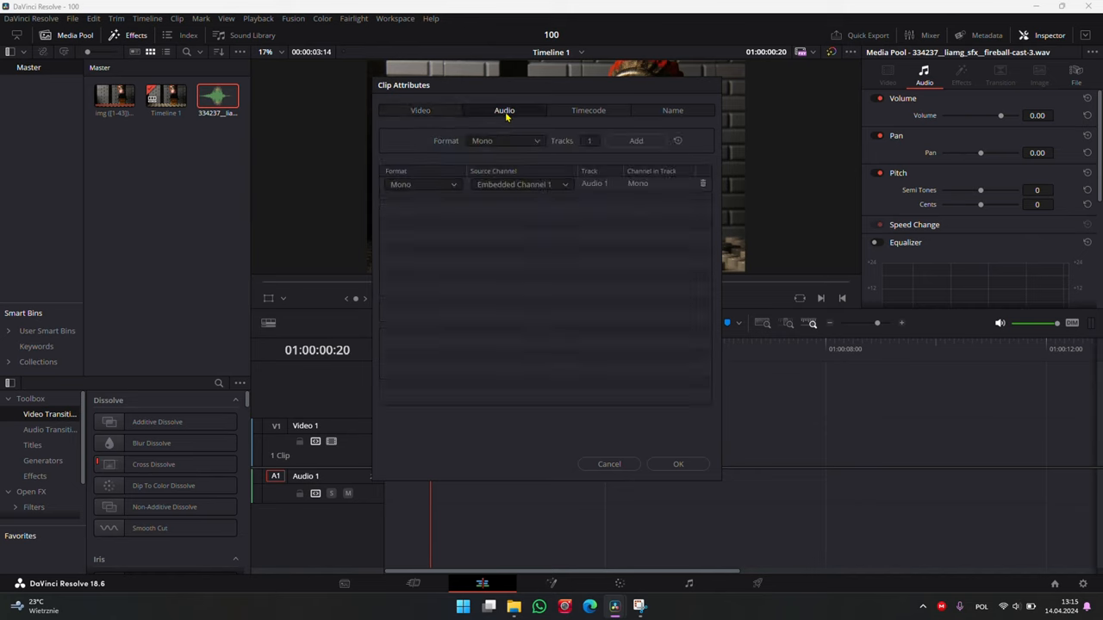
{"action": "left_click", "coordinate": [420, 182]}
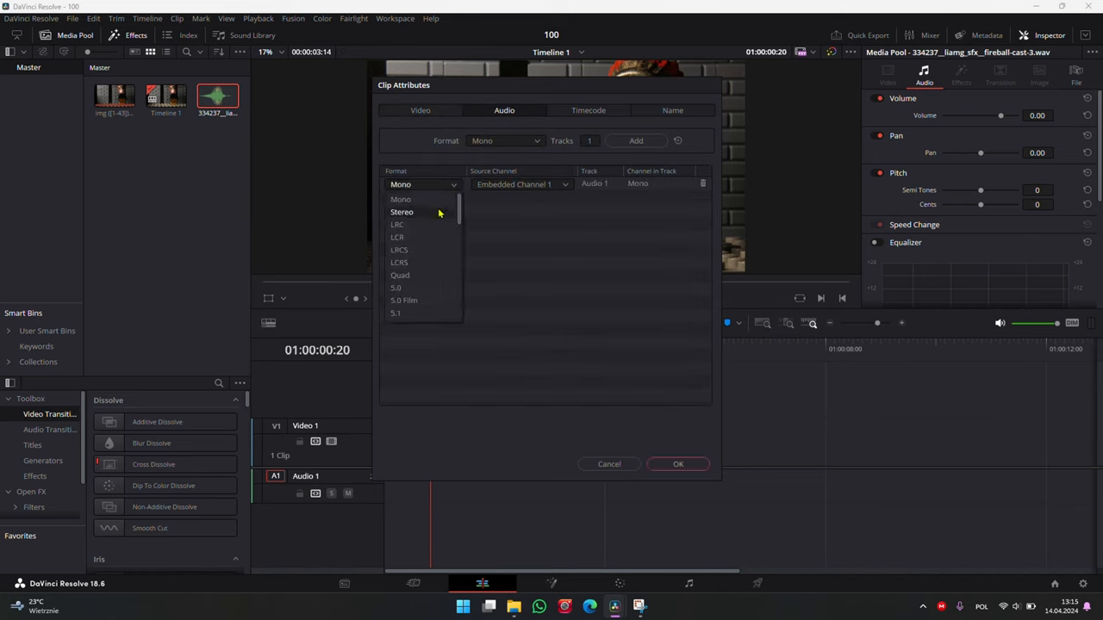
{"action": "left_click", "coordinate": [403, 212]}
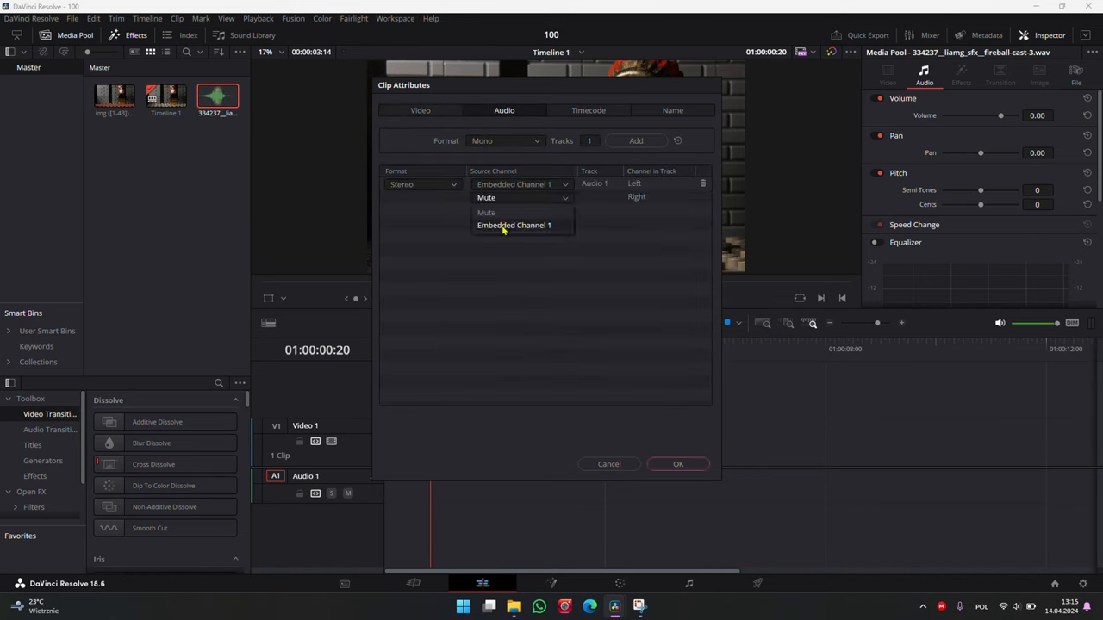
{"action": "left_click", "coordinate": [513, 224]}
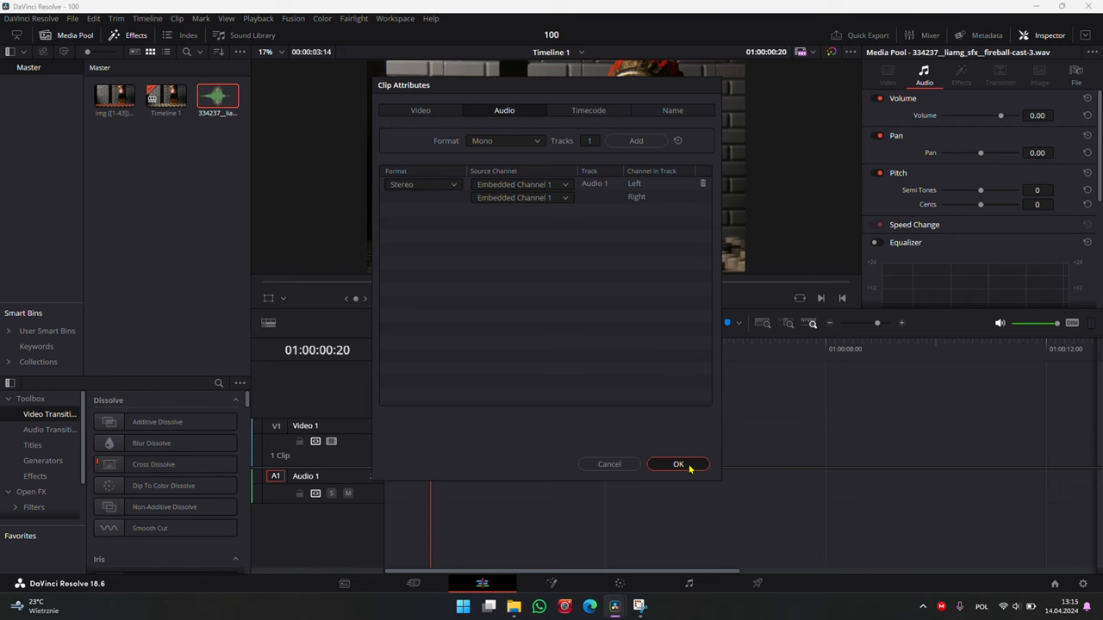
{"action": "left_click", "coordinate": [677, 464]}
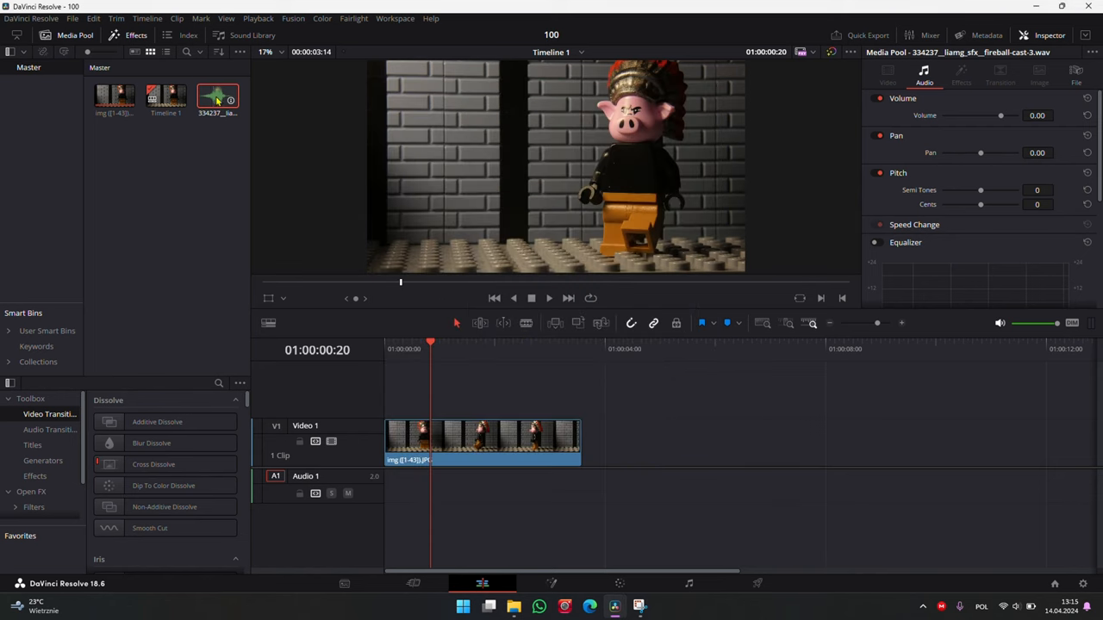
- Drop the fireball sound onto Audio 1 at the casting frame and play it back
{"action": "left_click", "coordinate": [466, 345]}
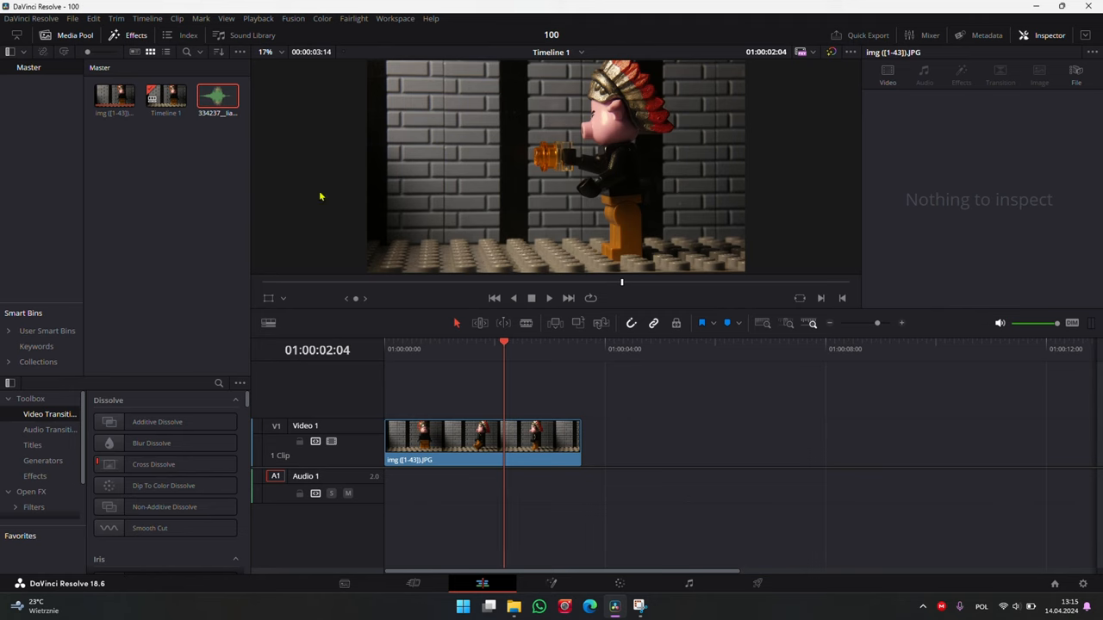
{"action": "left_click_drag", "start_coordinate": [217, 95], "coordinate": [525, 483]}
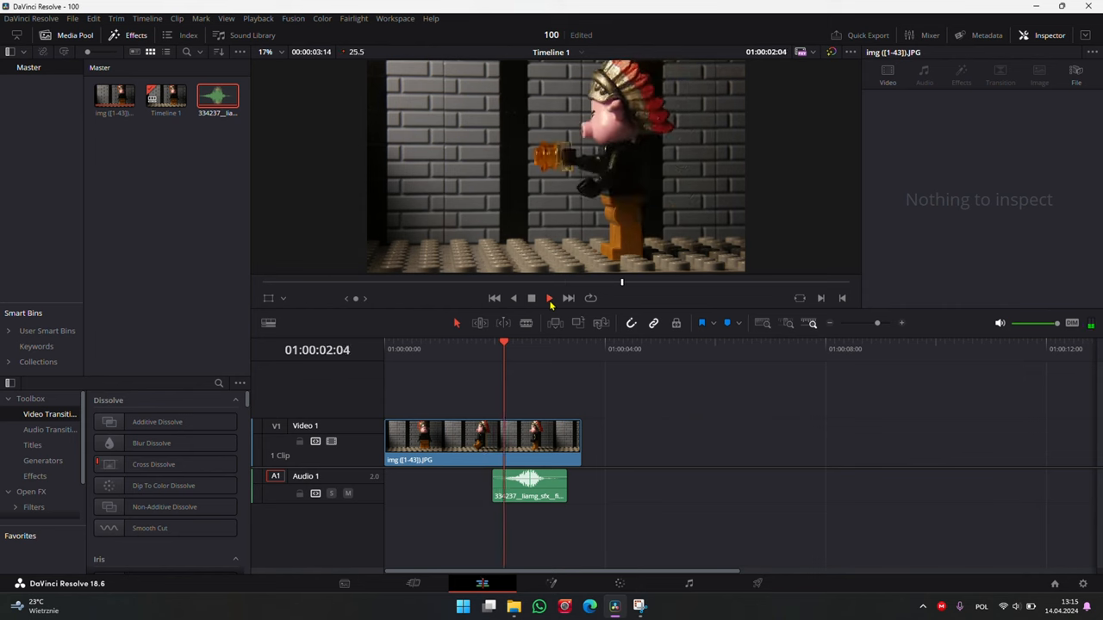
{"action": "left_click", "coordinate": [548, 298]}
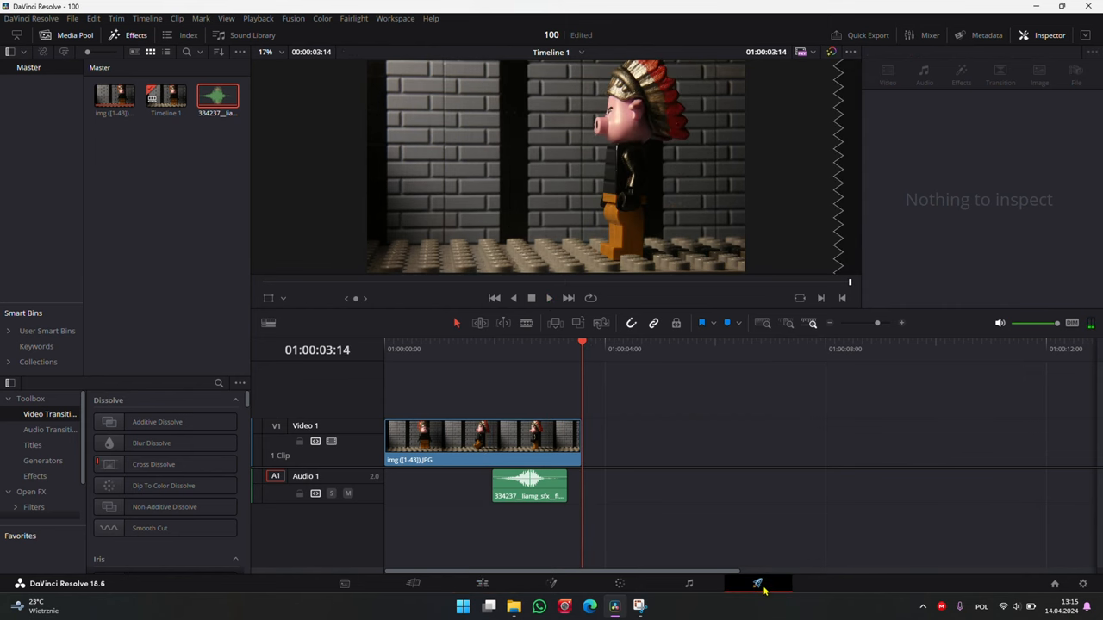
- On the Deliver page, start from the YouTube 1080p preset, name the file Video, resolution 3840 x 2160 Ultra HD
{"action": "left_click", "coordinate": [758, 583]}
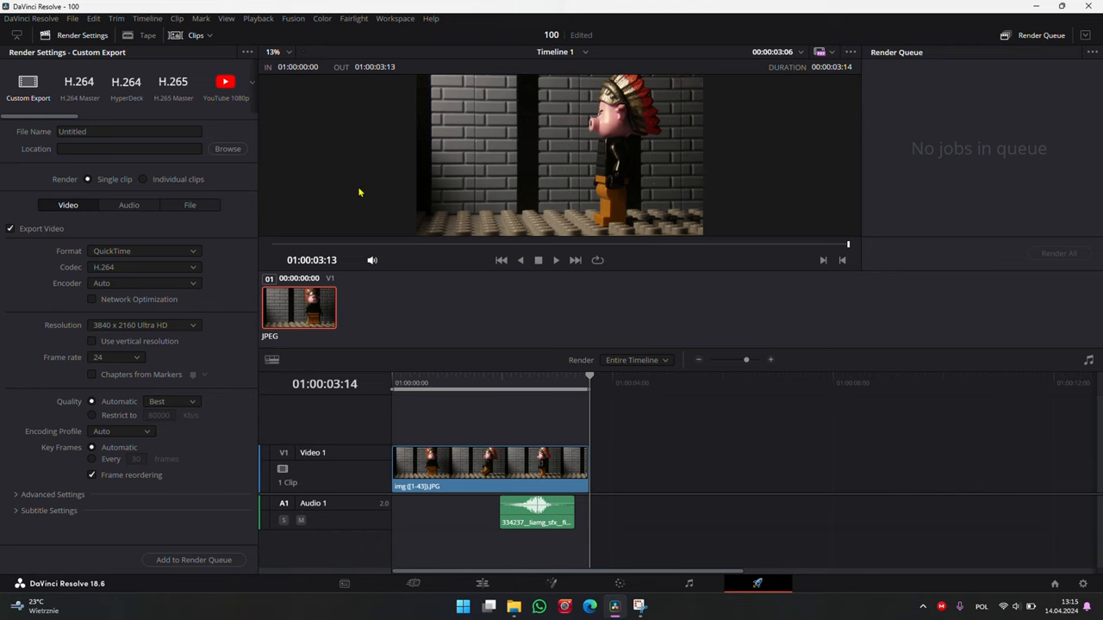
{"action": "left_click", "coordinate": [226, 86]}
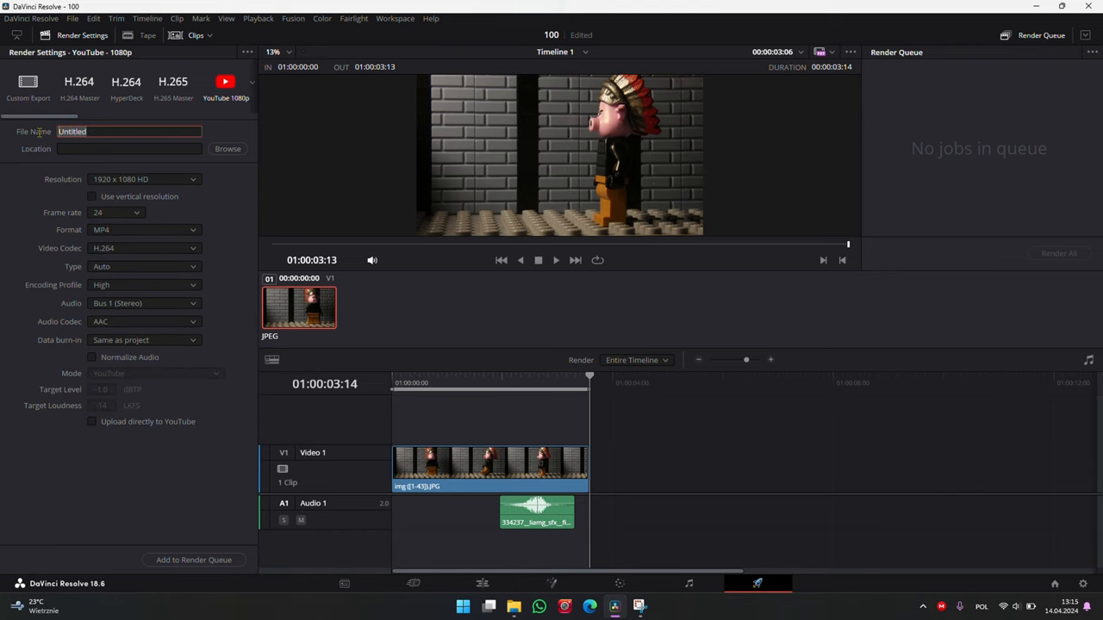
{"action": "type", "text": "Video"}
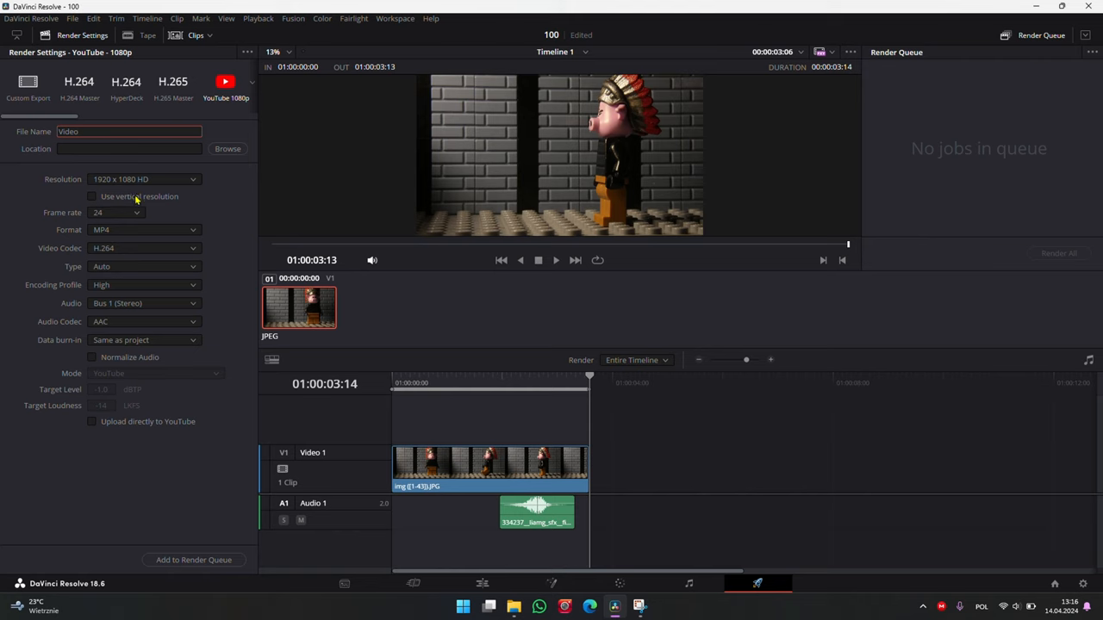
{"action": "mouse_move", "coordinate": [141, 214]}
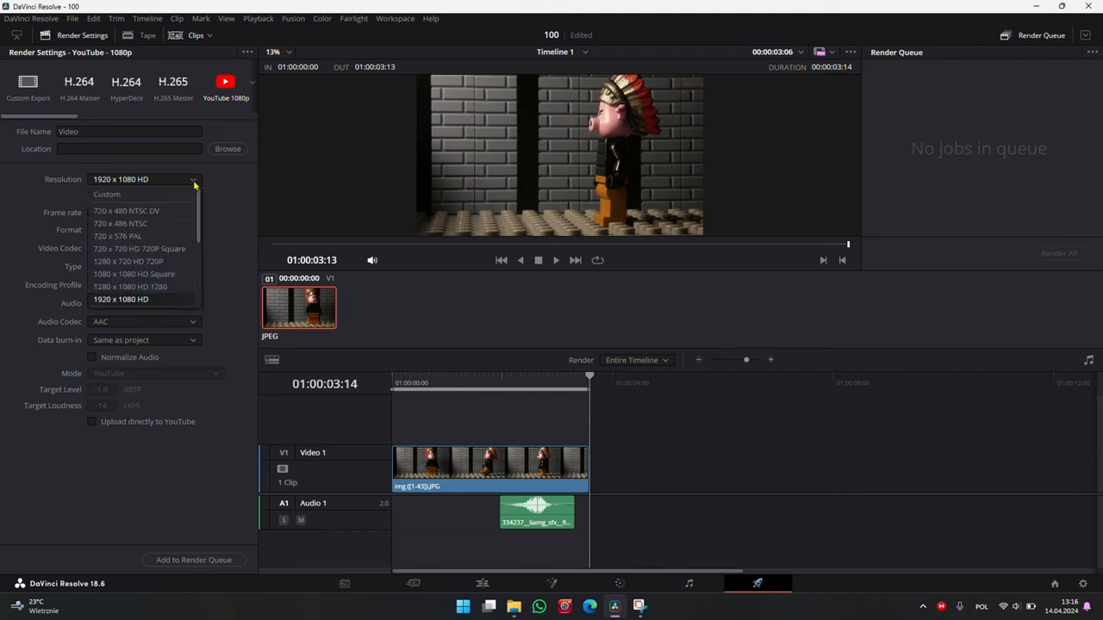
{"action": "scroll", "scroll_direction": "down", "scroll_amount": 3}
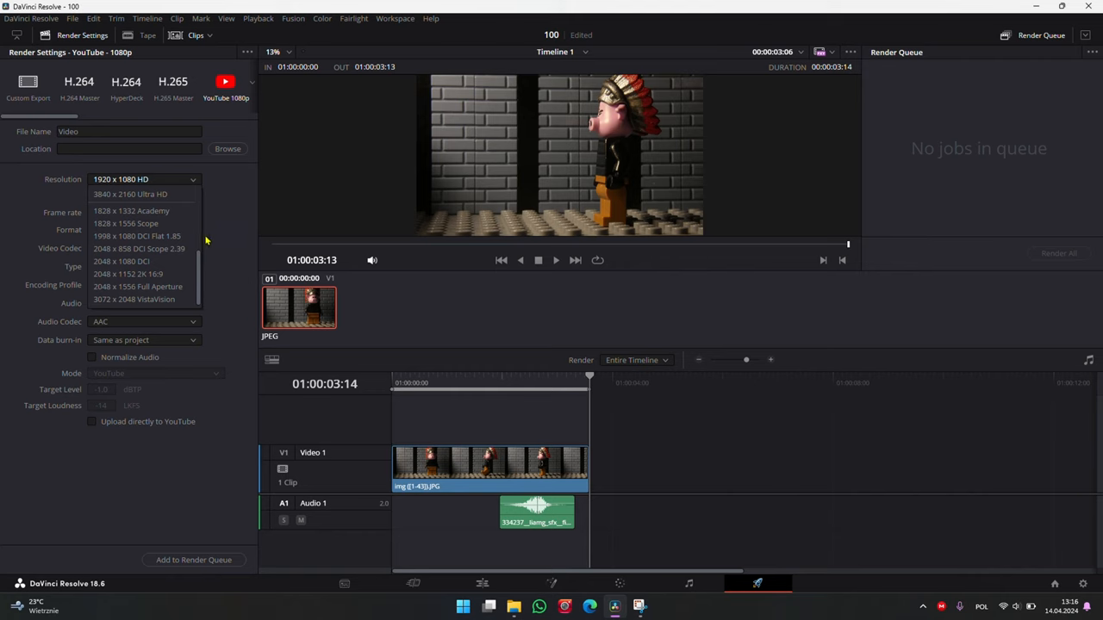
{"action": "left_click", "coordinate": [129, 193]}
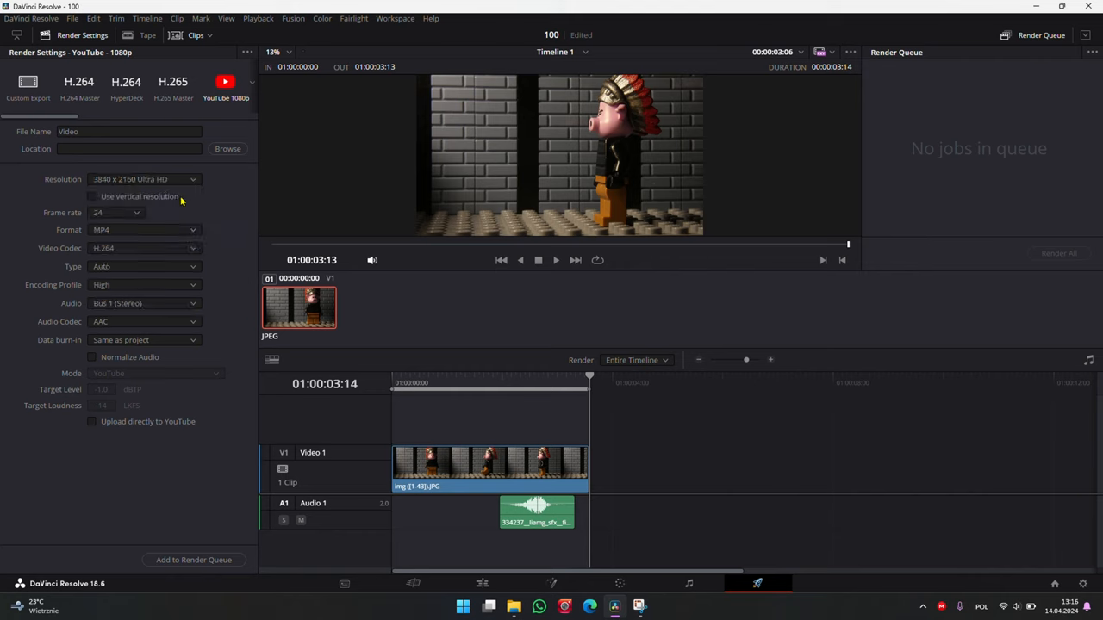
{"action": "mouse_move", "coordinate": [183, 235]}
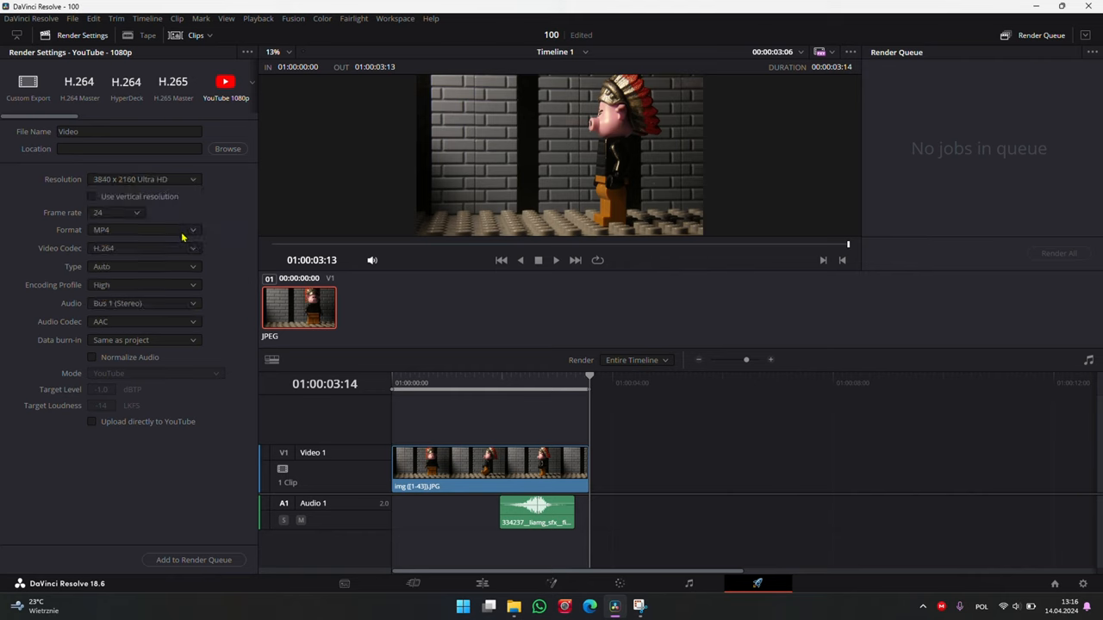
{"action": "mouse_move", "coordinate": [179, 248]}
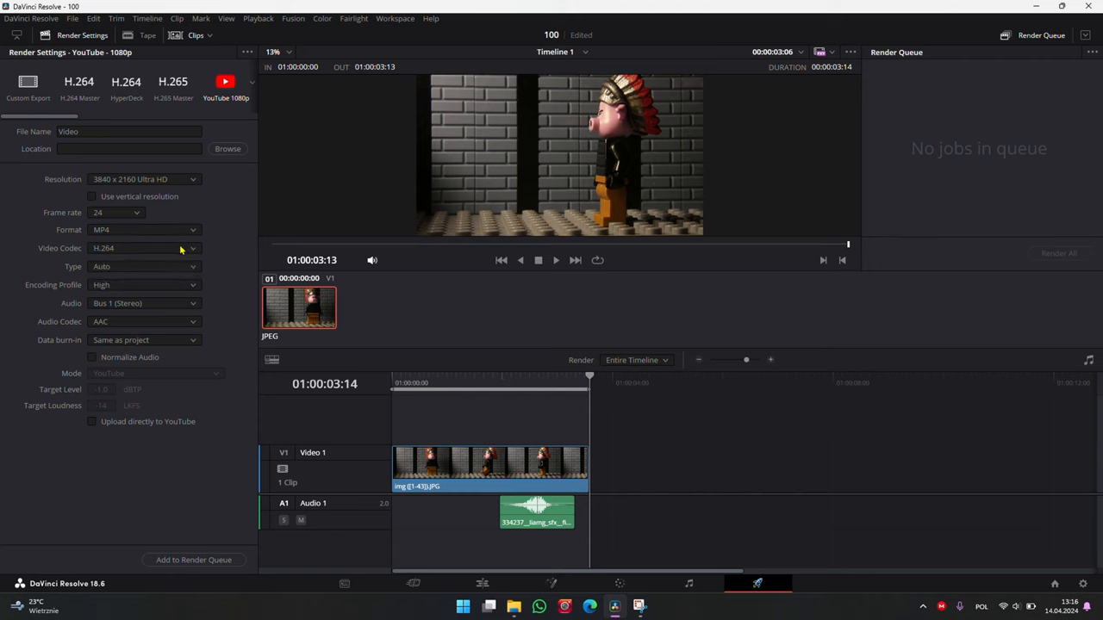
{"action": "mouse_move", "coordinate": [159, 303]}
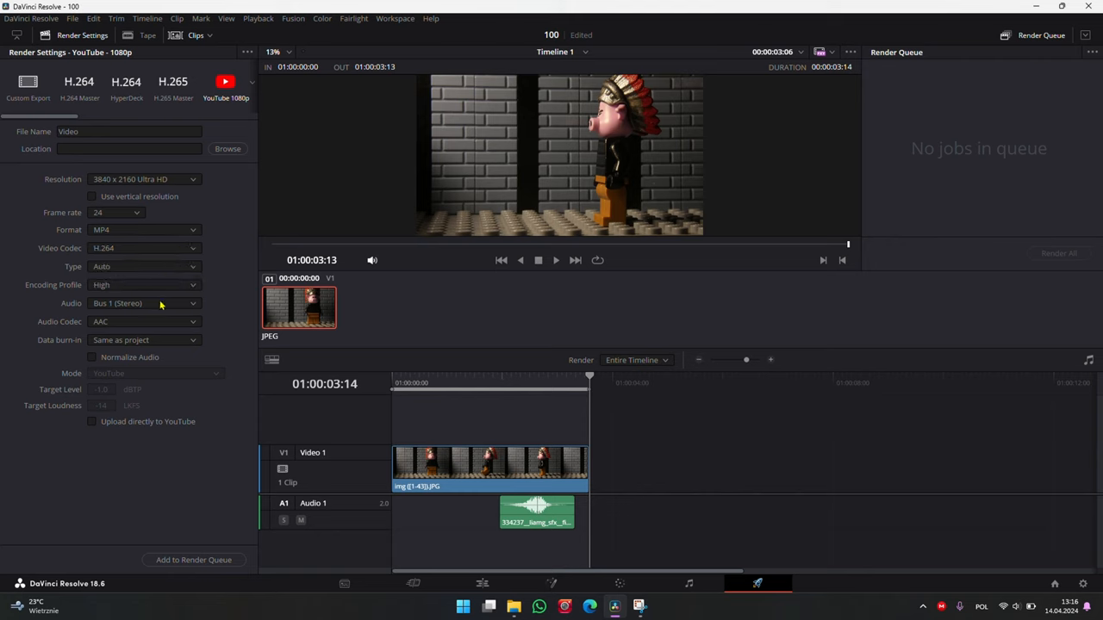
{"action": "mouse_move", "coordinate": [203, 491]}
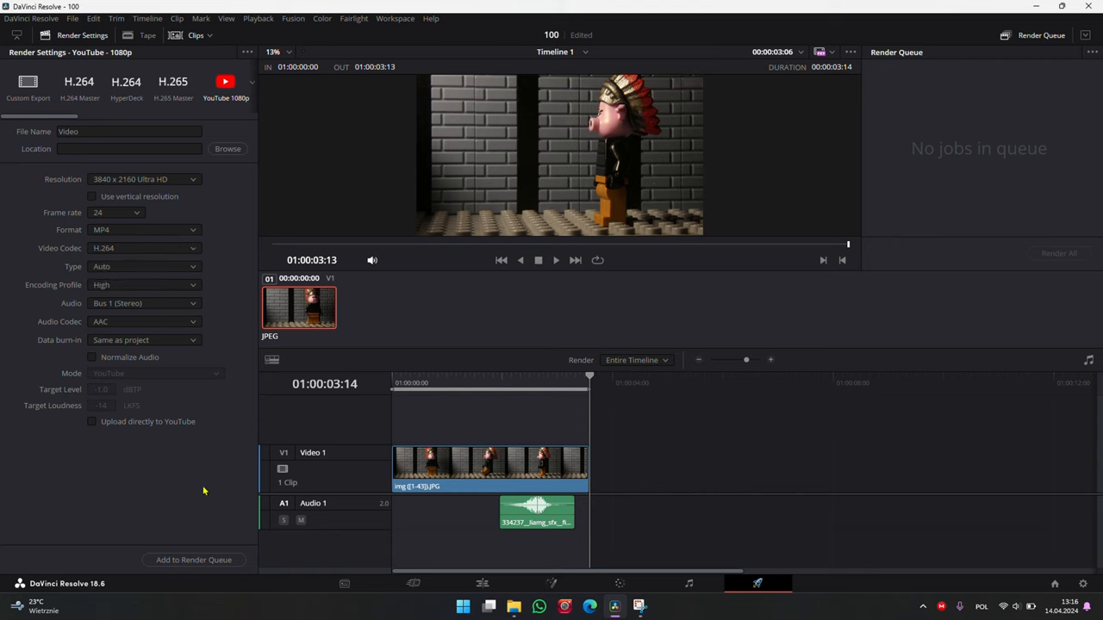
- Save Video.mp4 to the DavinciResolveData folder, queue the job and render it
{"action": "left_click", "coordinate": [227, 148]}
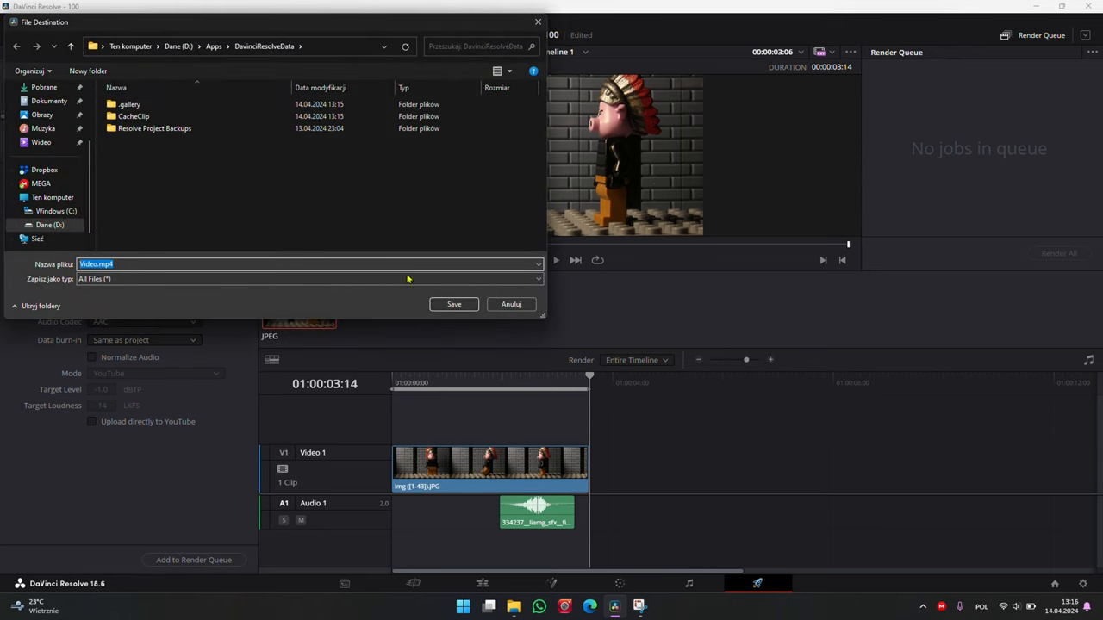
{"action": "left_click", "coordinate": [453, 303]}
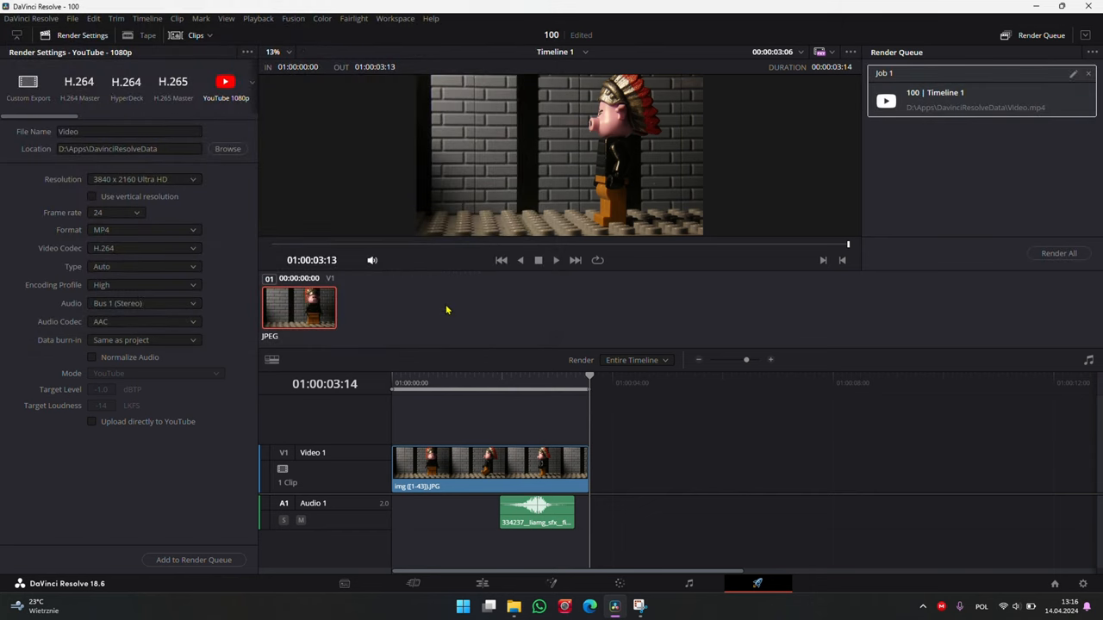
{"action": "mouse_move", "coordinate": [1058, 272]}
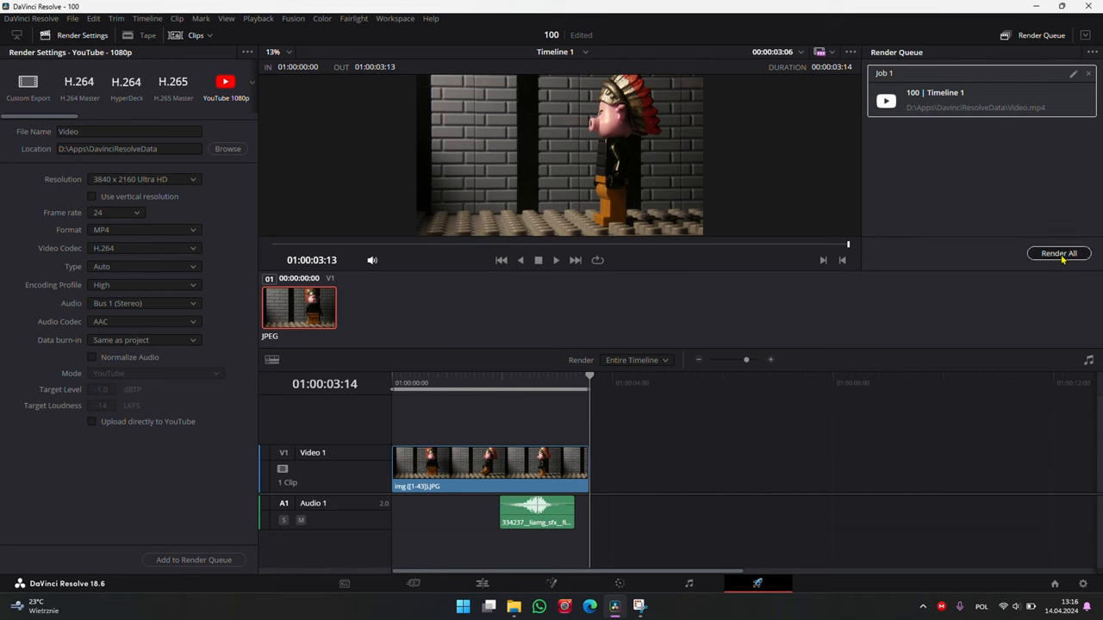
{"action": "left_click", "coordinate": [1058, 251]}
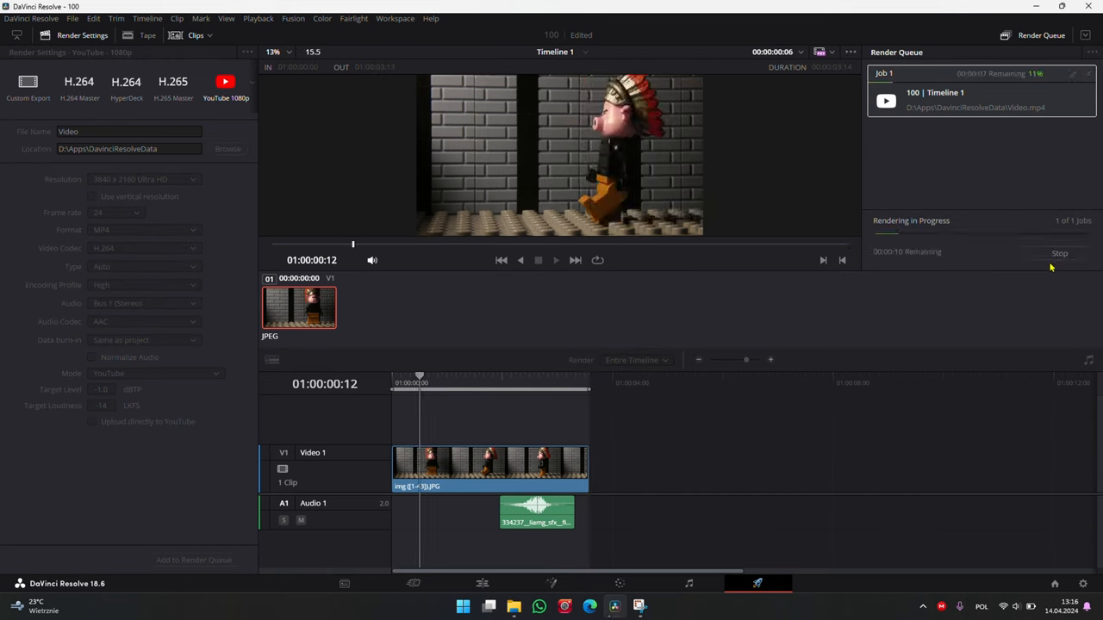